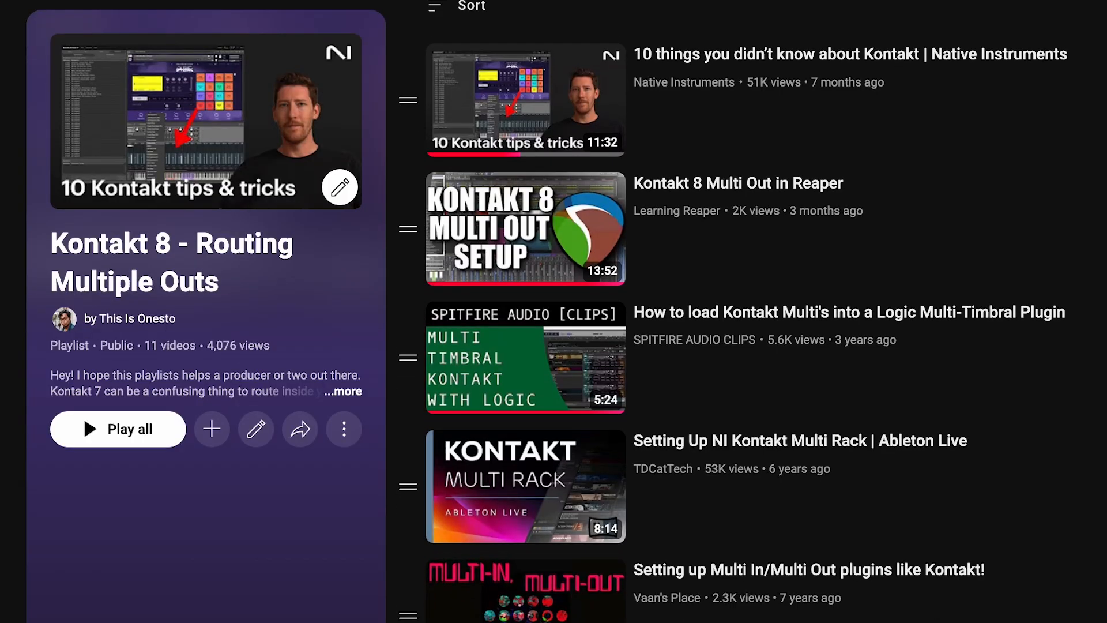
# Filter instruments to electric guitars by Native Instruments and show Session Guitarist Electric Mint's presets
pyautogui.scroll(-3)
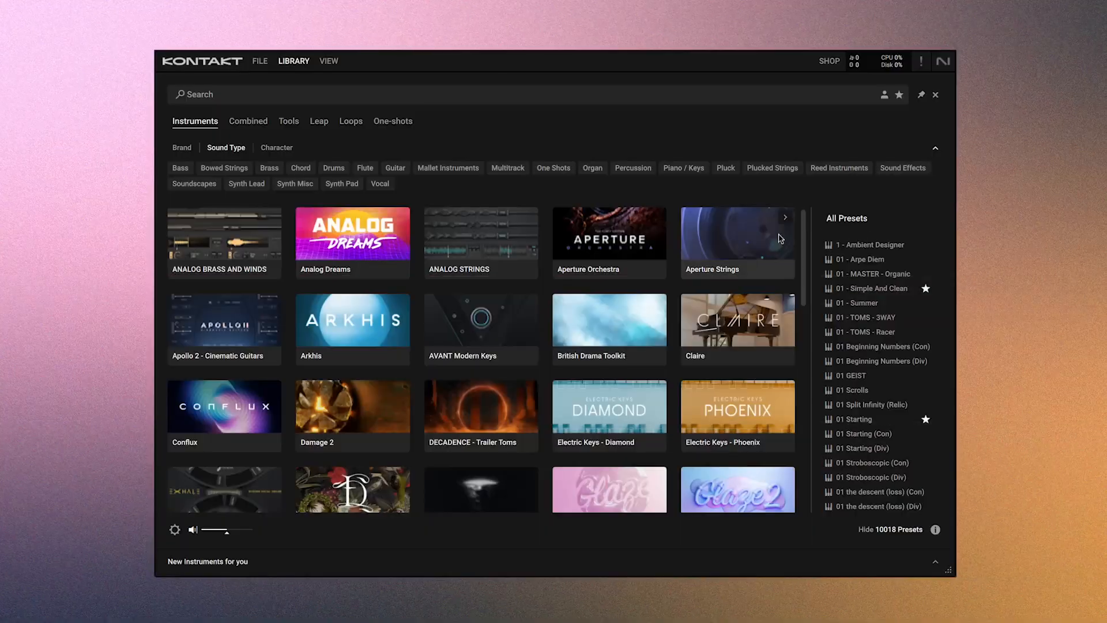
pyautogui.scroll(-3)
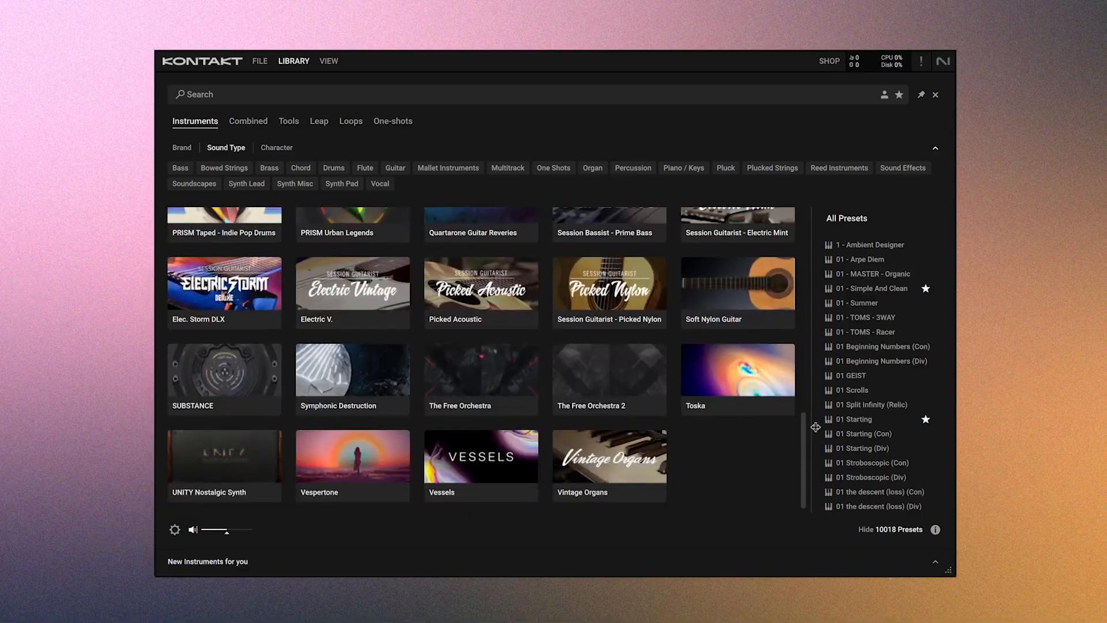
pyautogui.scroll(3)
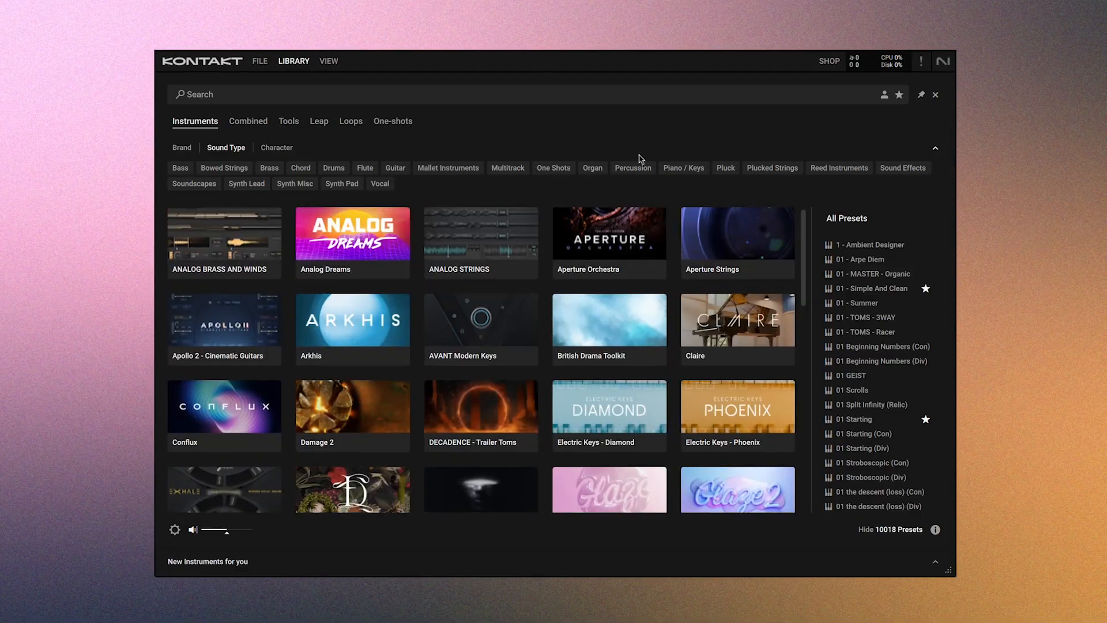
pyautogui.moveTo(394, 167)
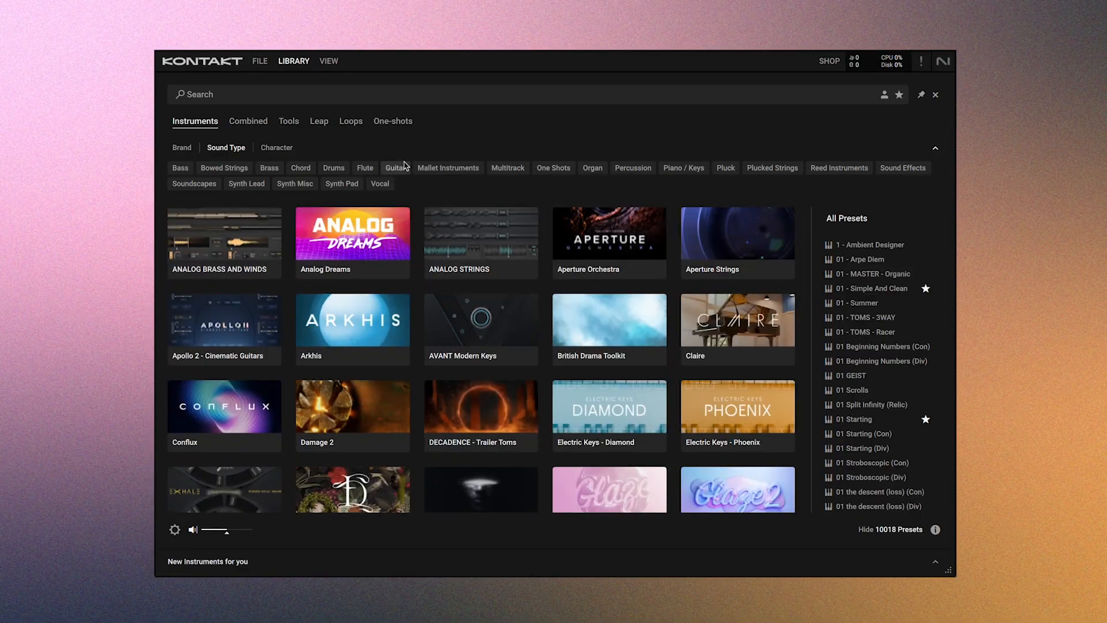
pyautogui.moveTo(403, 168)
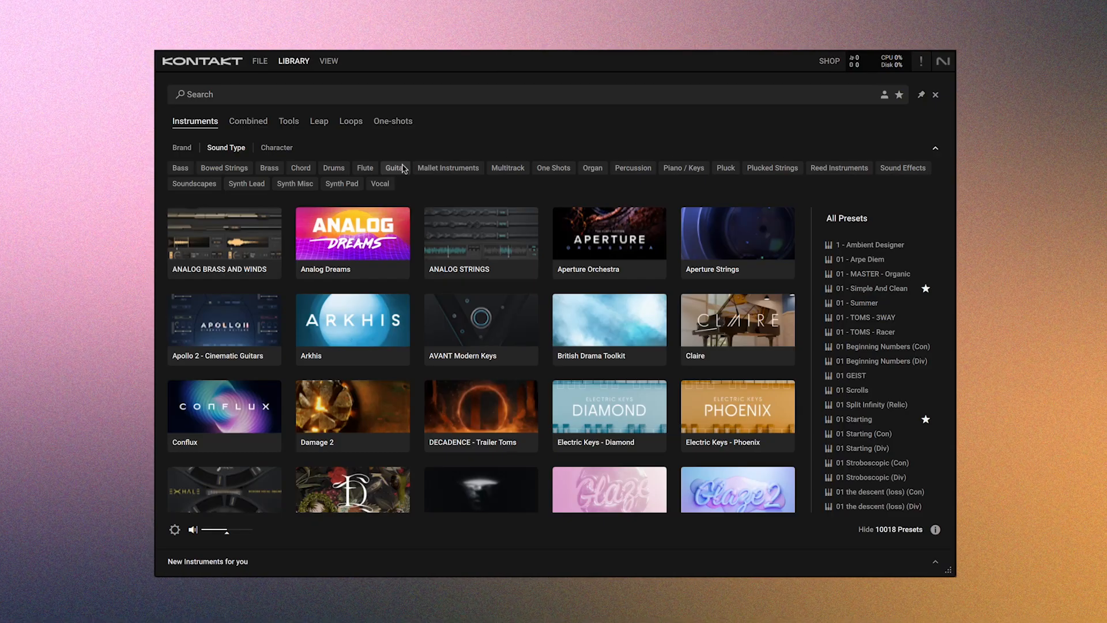
pyautogui.click(395, 167)
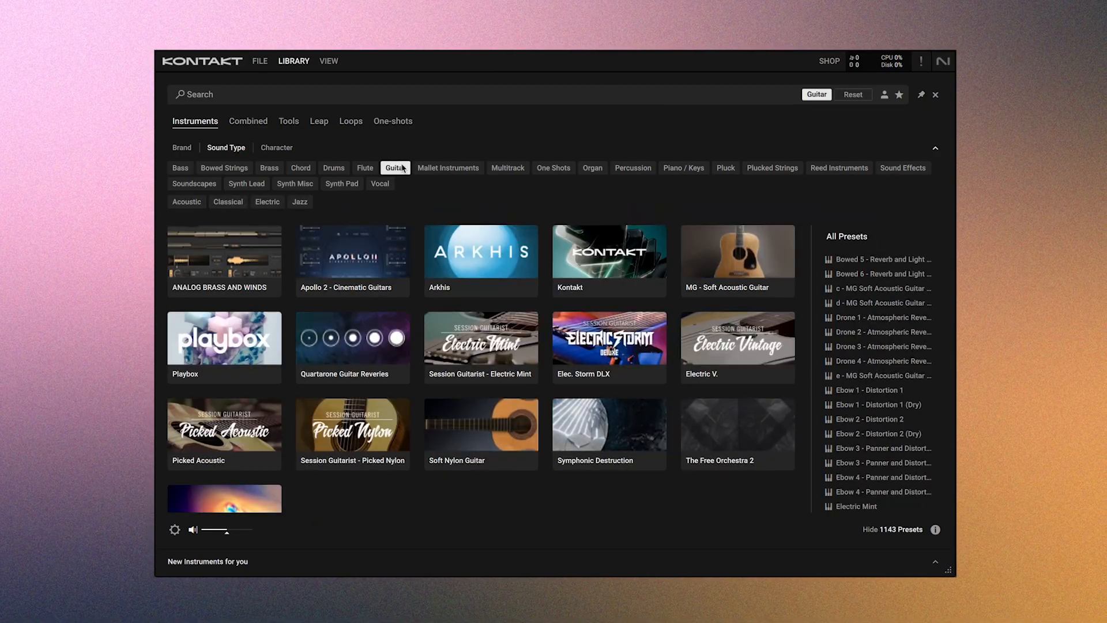
pyautogui.moveTo(276, 232)
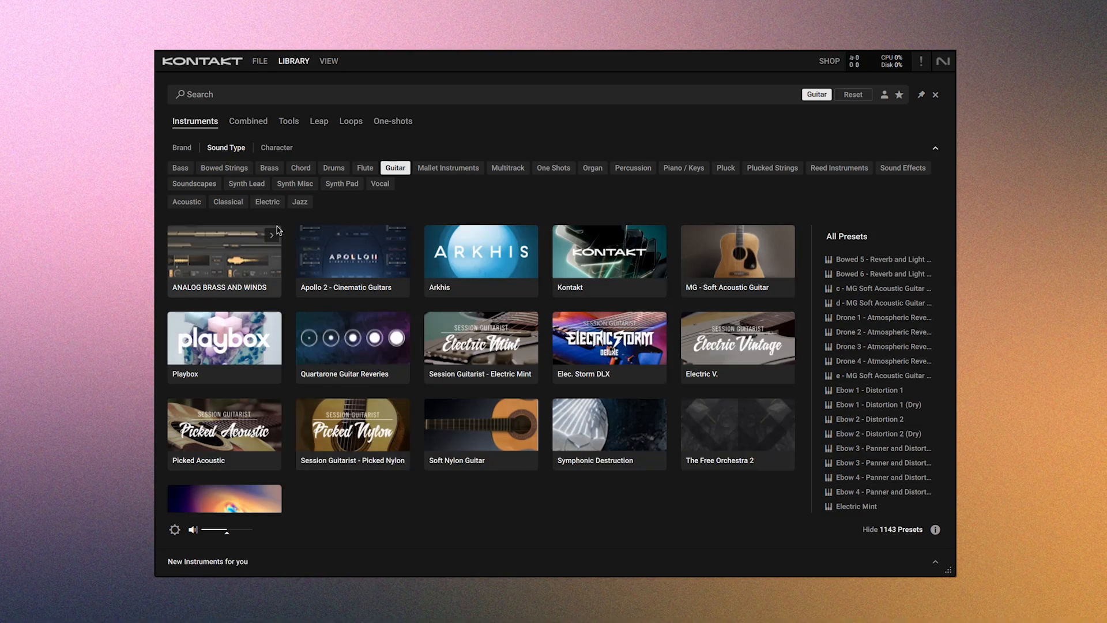
pyautogui.click(267, 201)
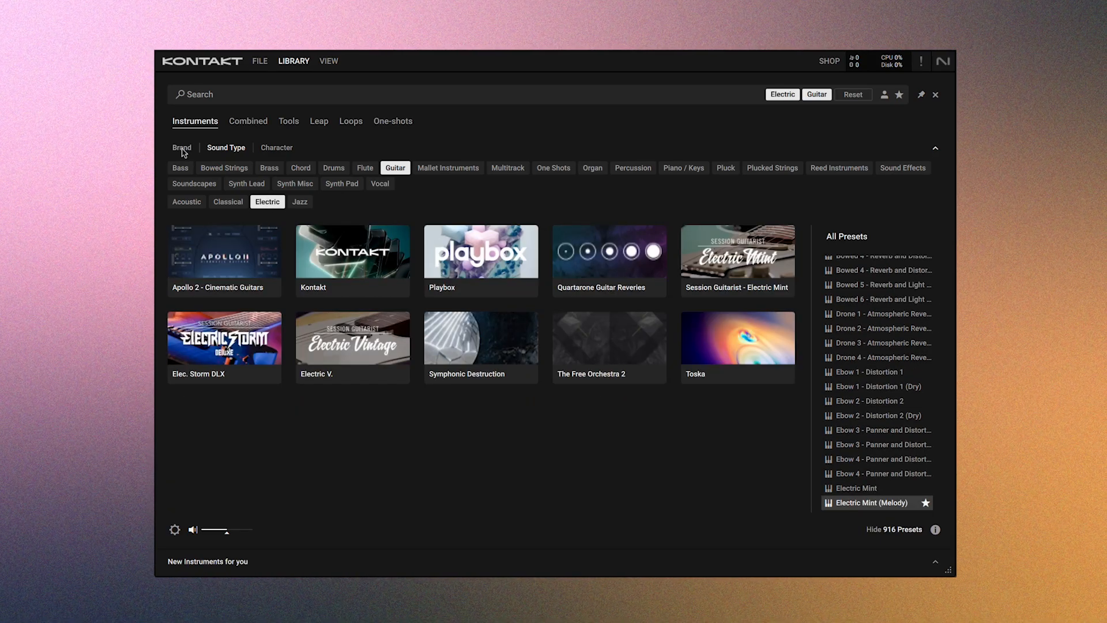
pyautogui.click(434, 168)
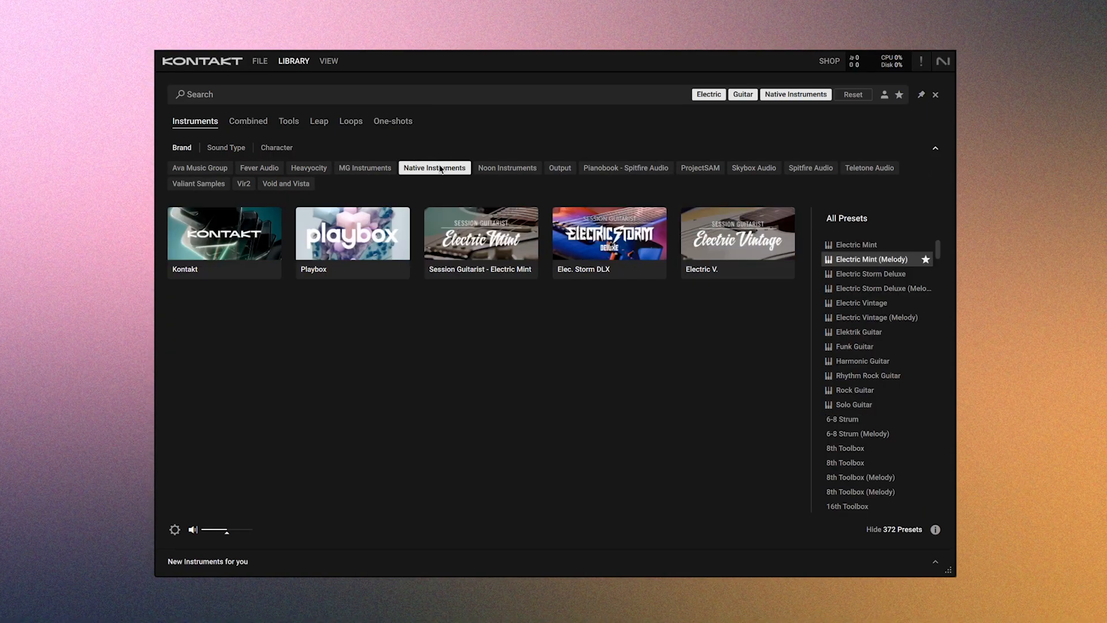
pyautogui.moveTo(670, 274)
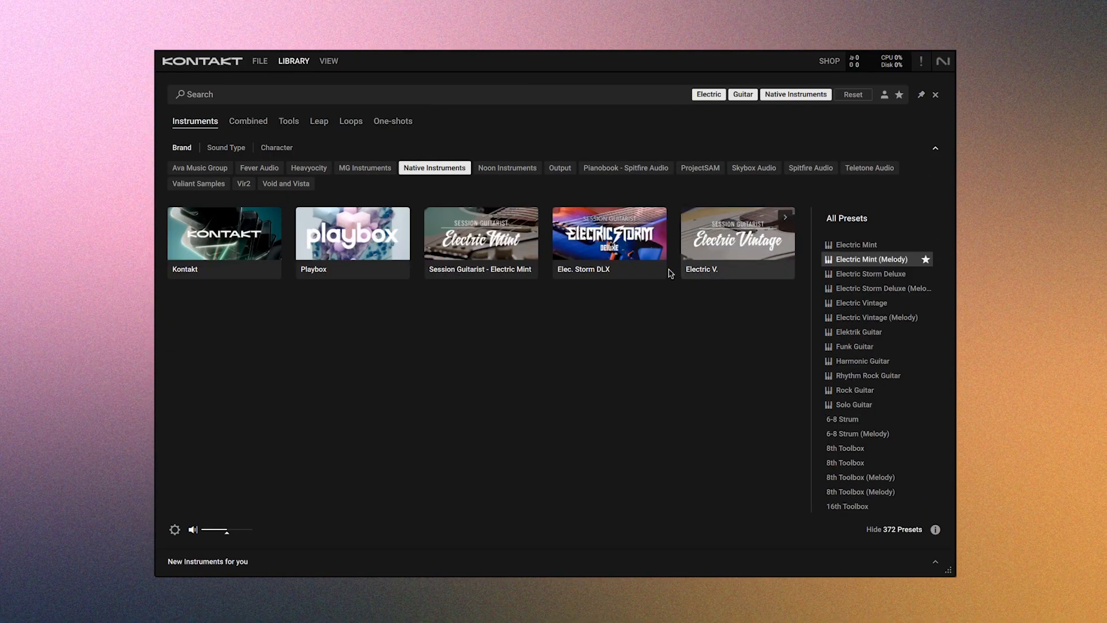
pyautogui.click(481, 233)
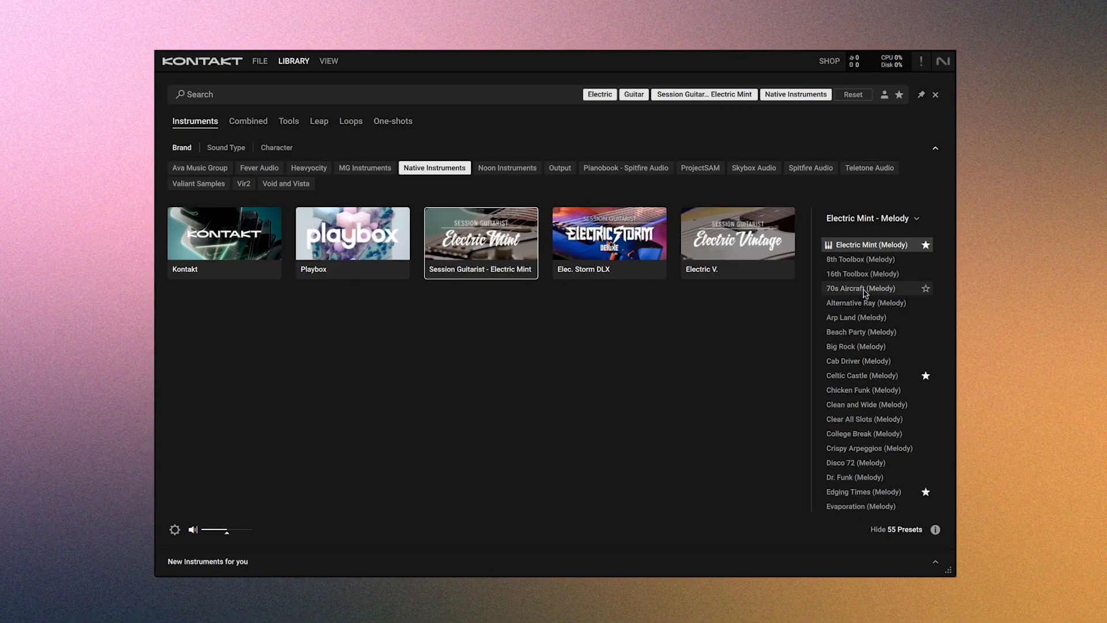
pyautogui.moveTo(865, 274)
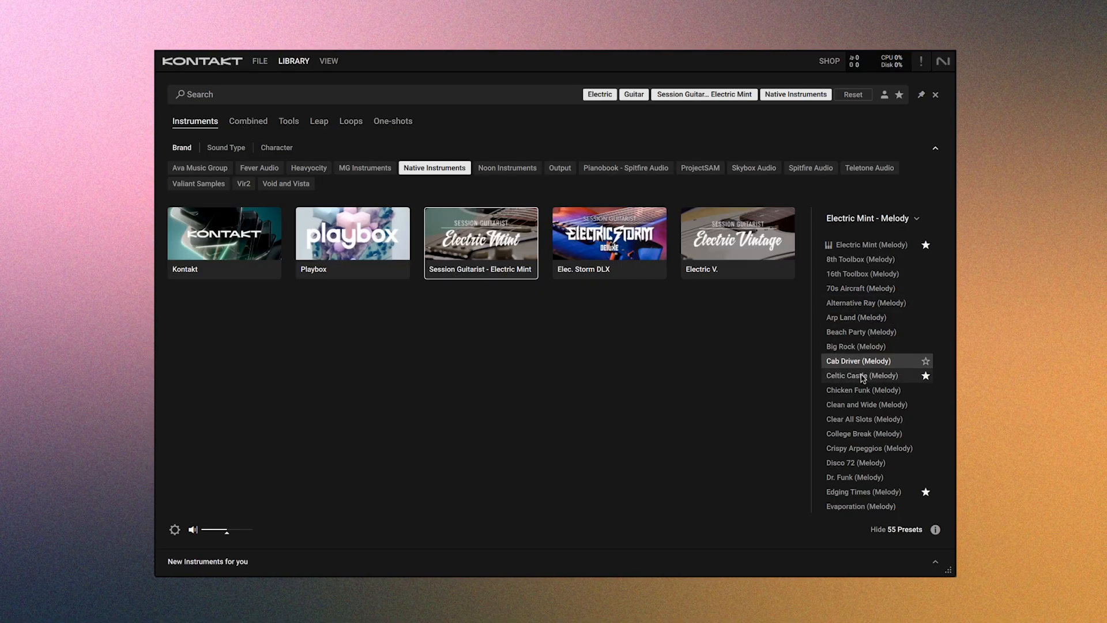
pyautogui.moveTo(862, 375)
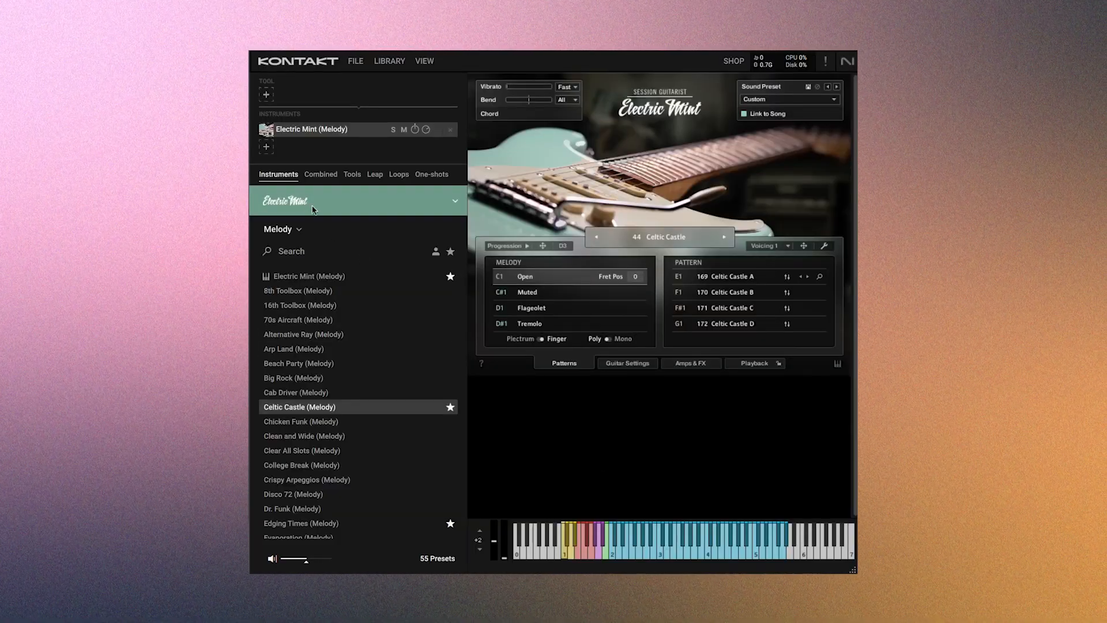
pyautogui.click(455, 201)
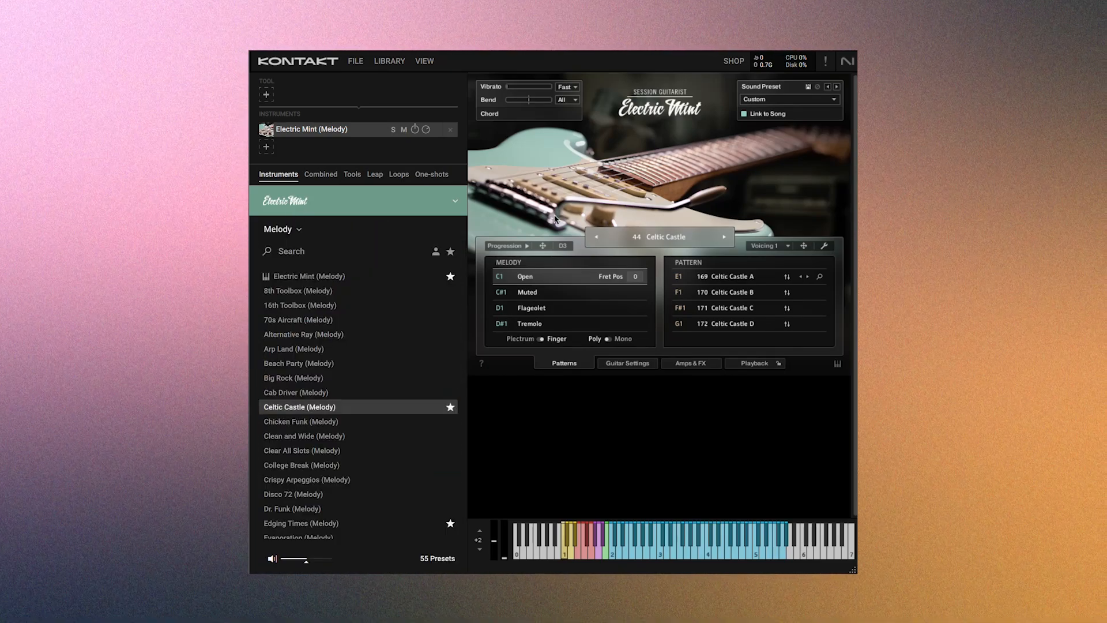
pyautogui.moveTo(621, 452)
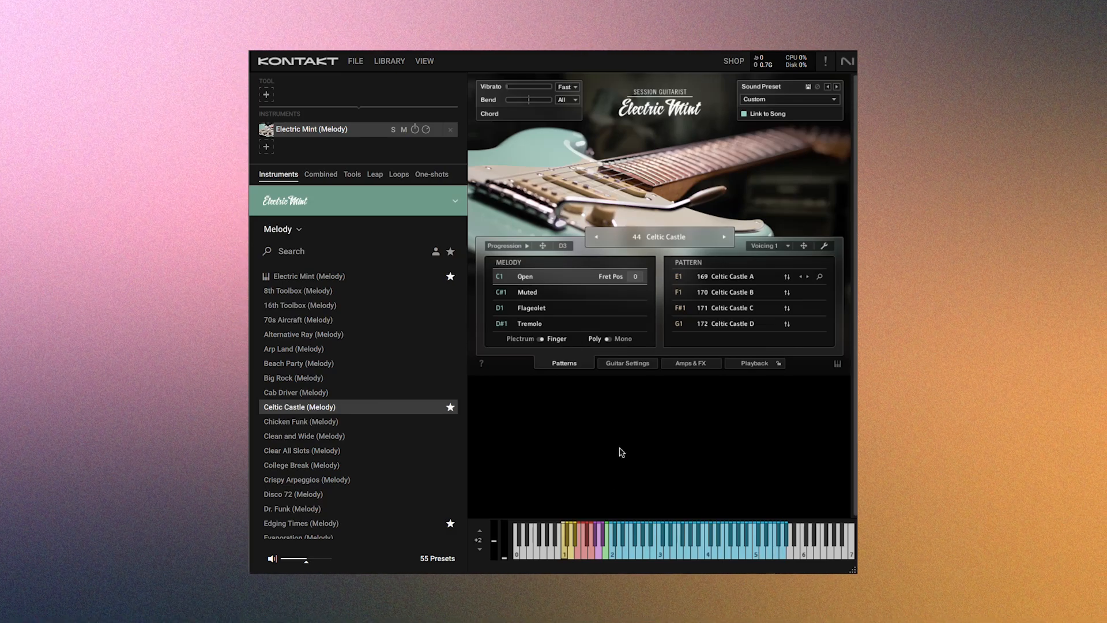
pyautogui.moveTo(602, 195)
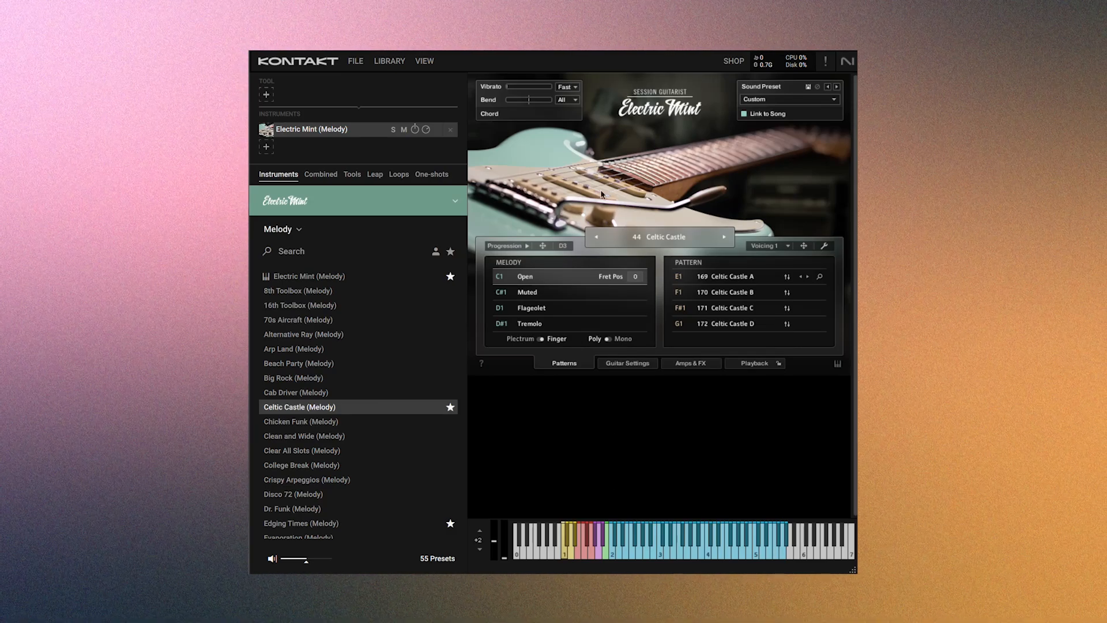
pyautogui.moveTo(614, 350)
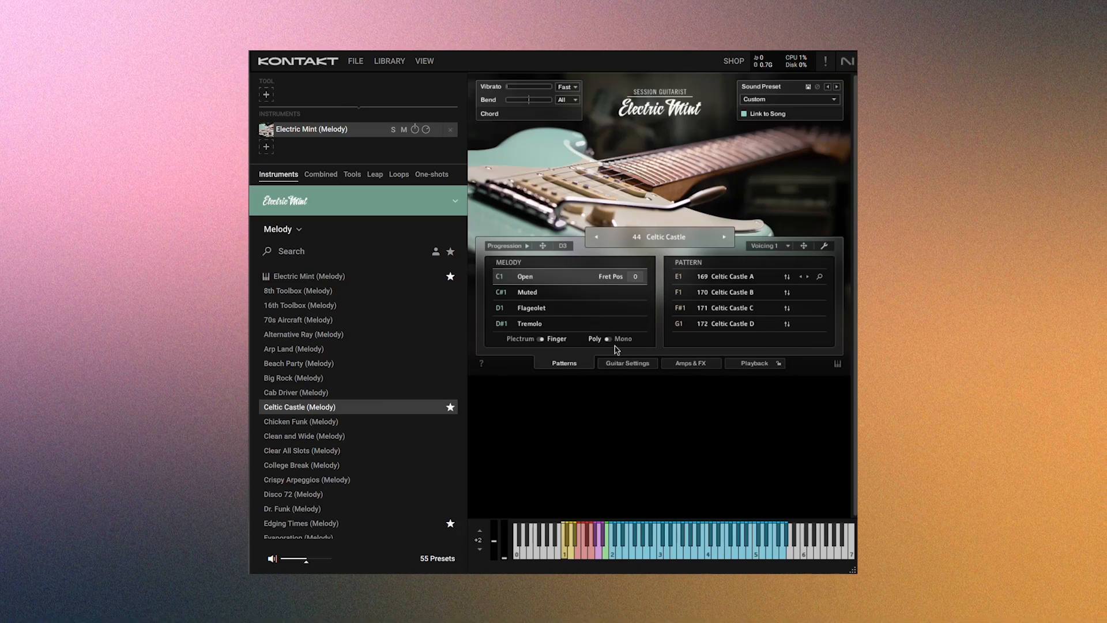
pyautogui.click(690, 362)
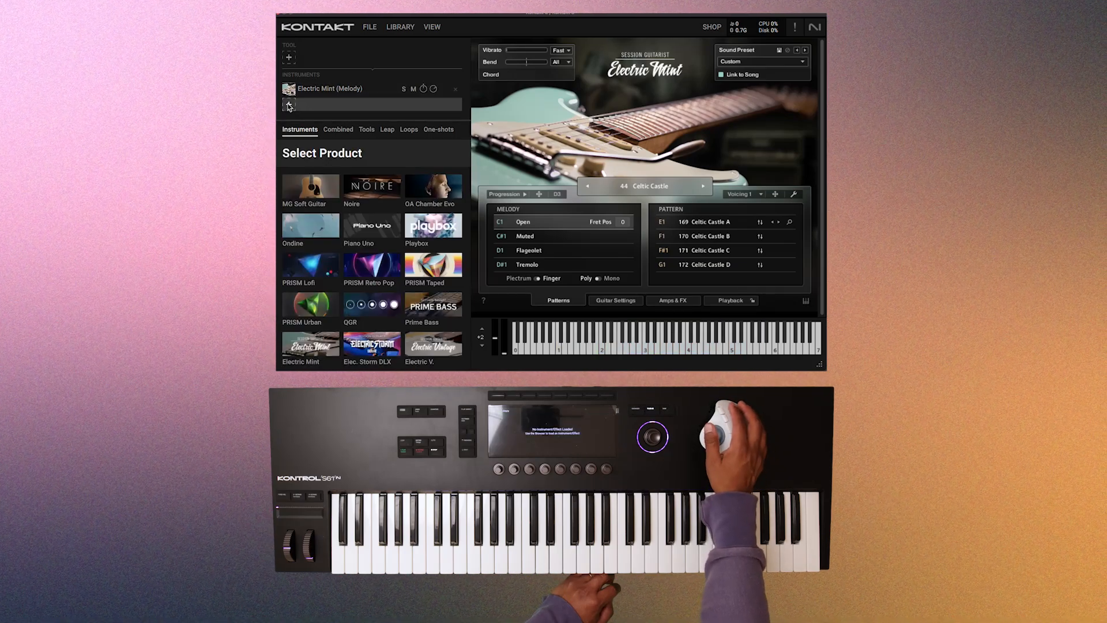
# Pick Noire in the product grid to load NOIRE Felt into the second slot
pyautogui.scroll(3)
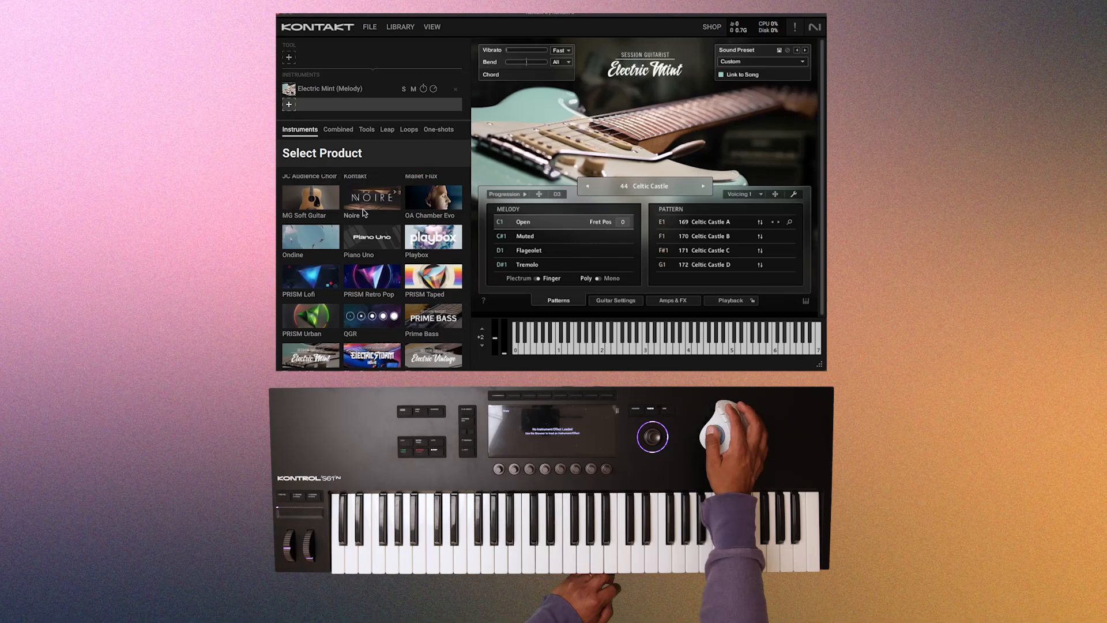
pyautogui.click(372, 198)
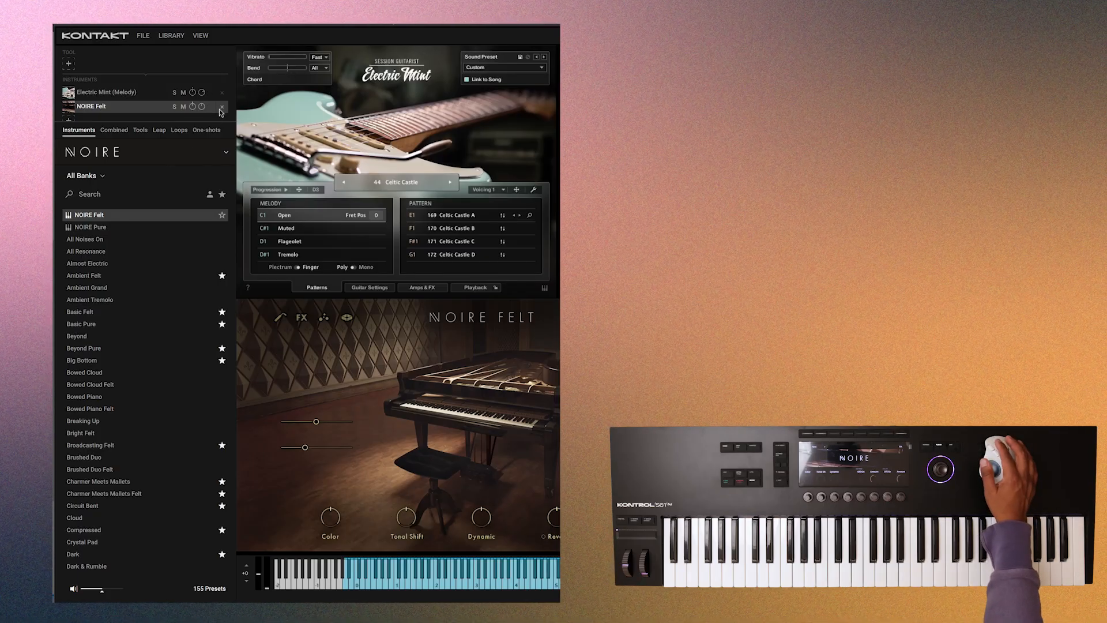
pyautogui.click(221, 106)
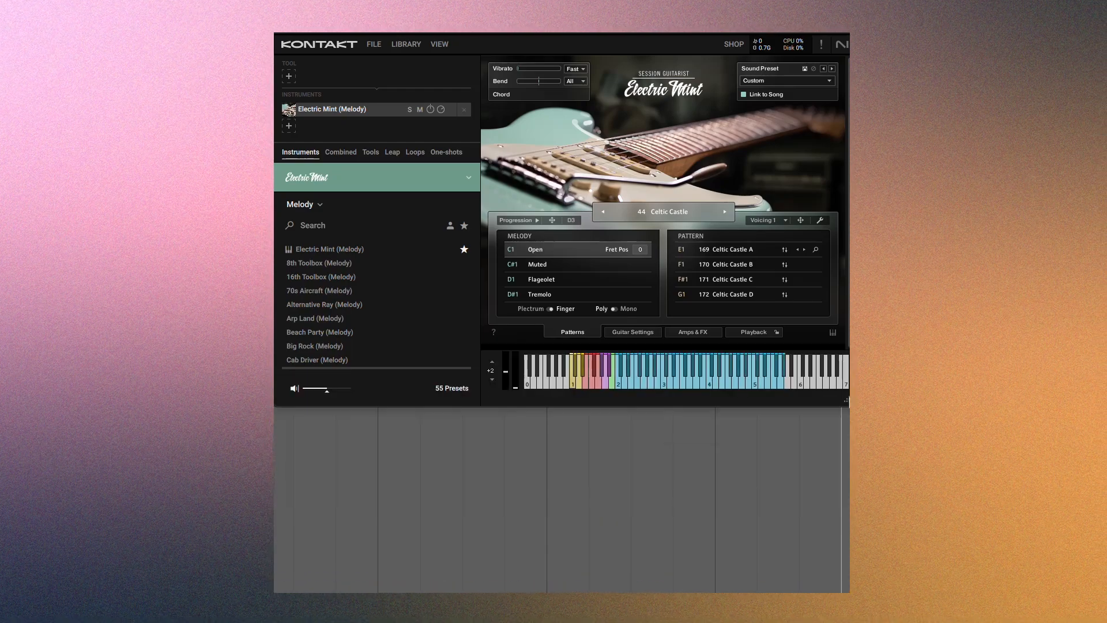
pyautogui.click(439, 44)
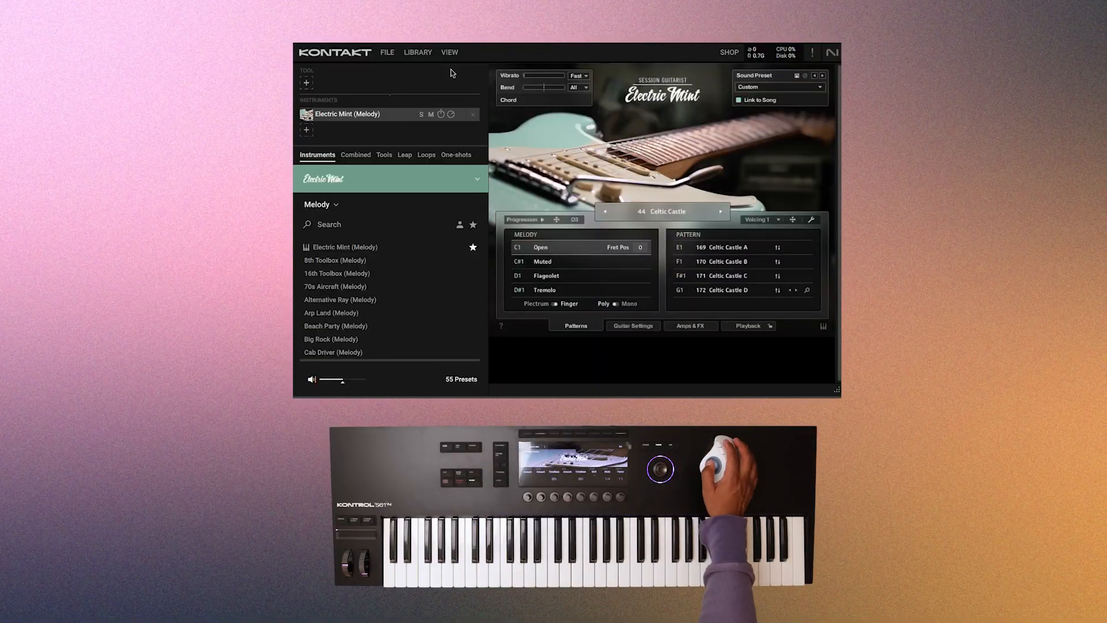
pyautogui.click(449, 51)
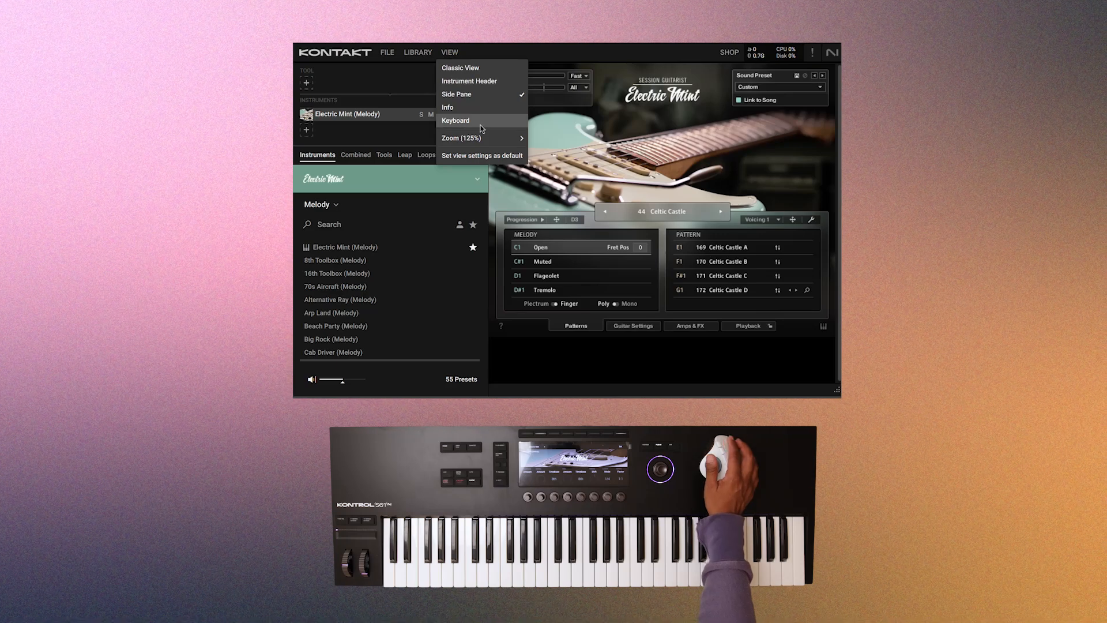
pyautogui.click(455, 120)
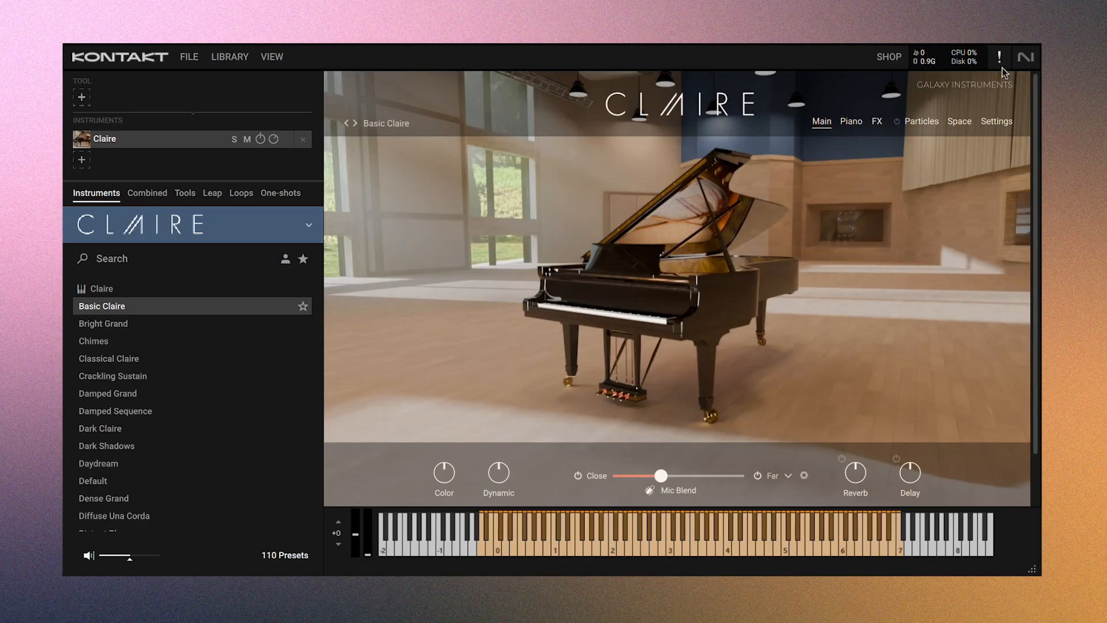
pyautogui.moveTo(930, 145)
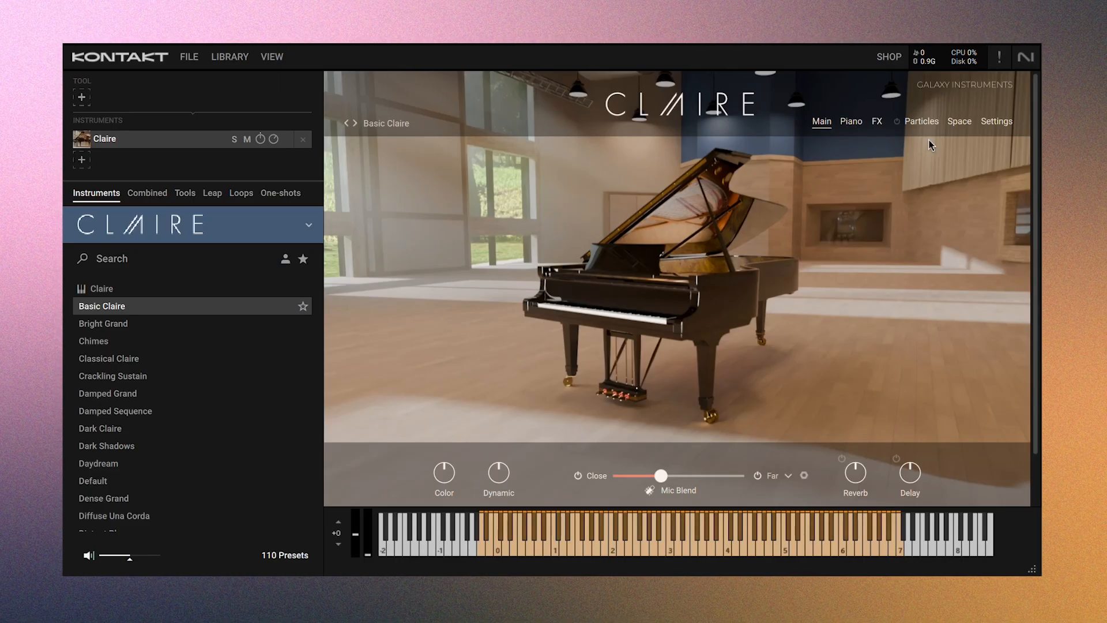
pyautogui.moveTo(623, 387)
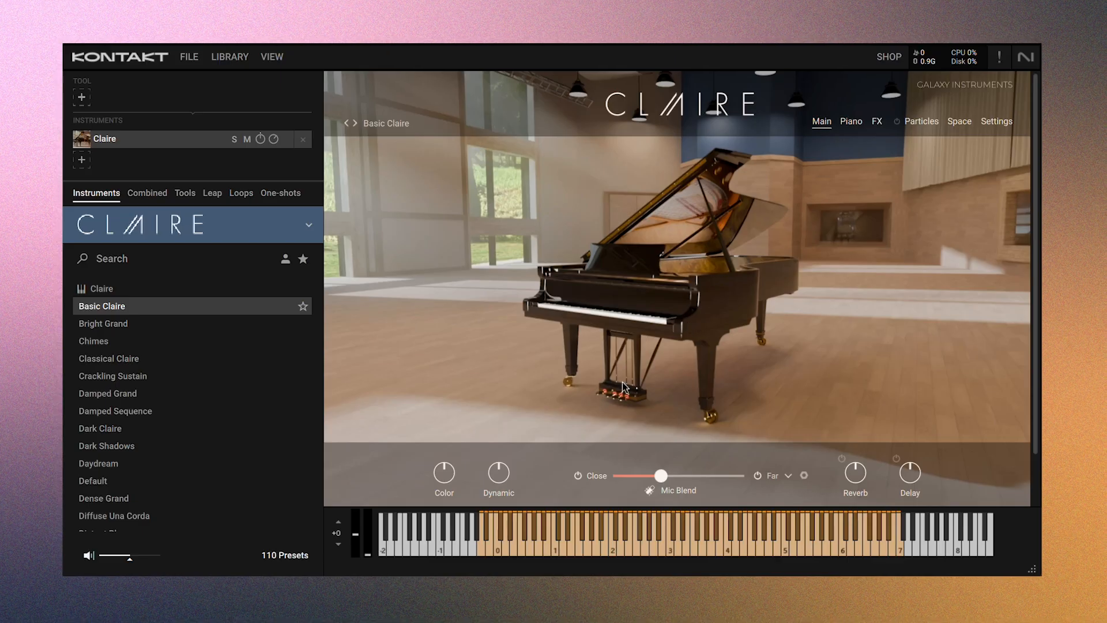
pyautogui.moveTo(619, 347)
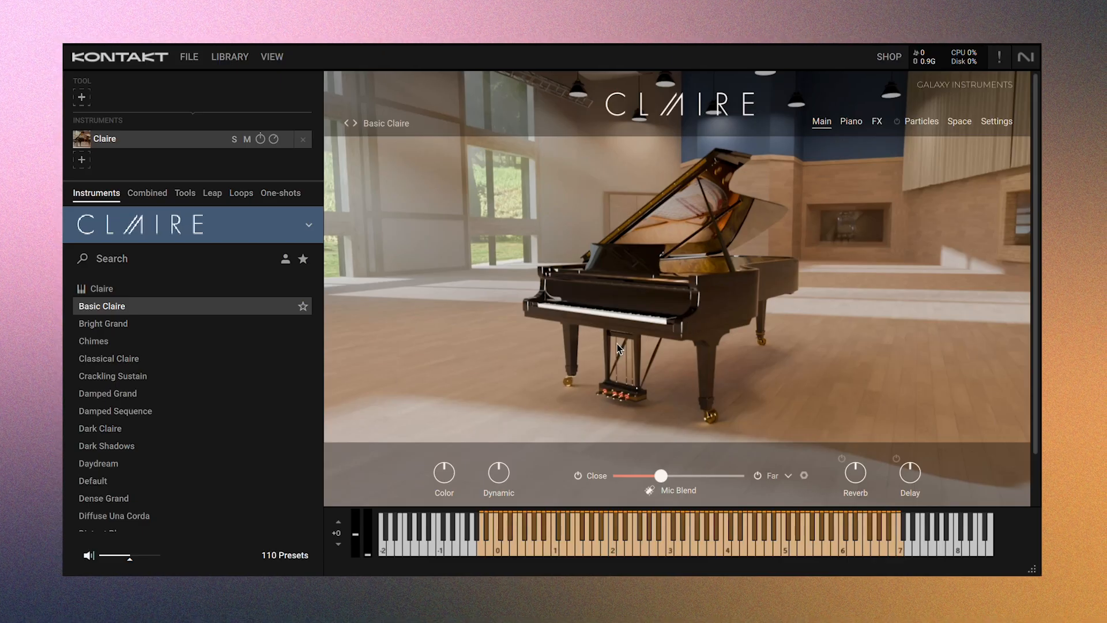
pyautogui.moveTo(533, 433)
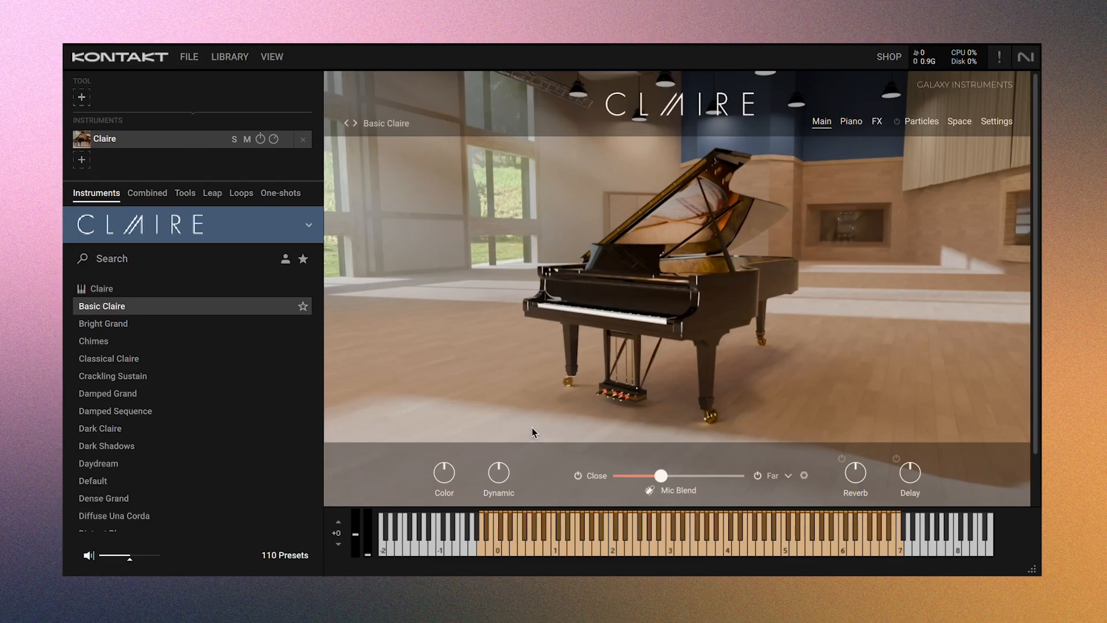
pyautogui.moveTo(526, 442)
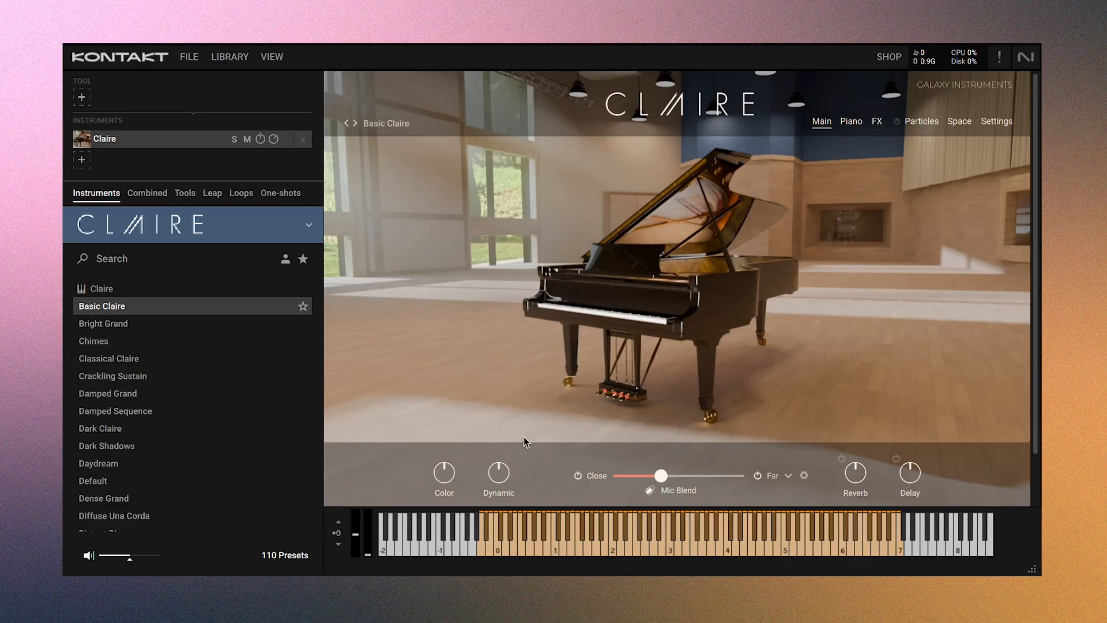
pyautogui.moveTo(521, 519)
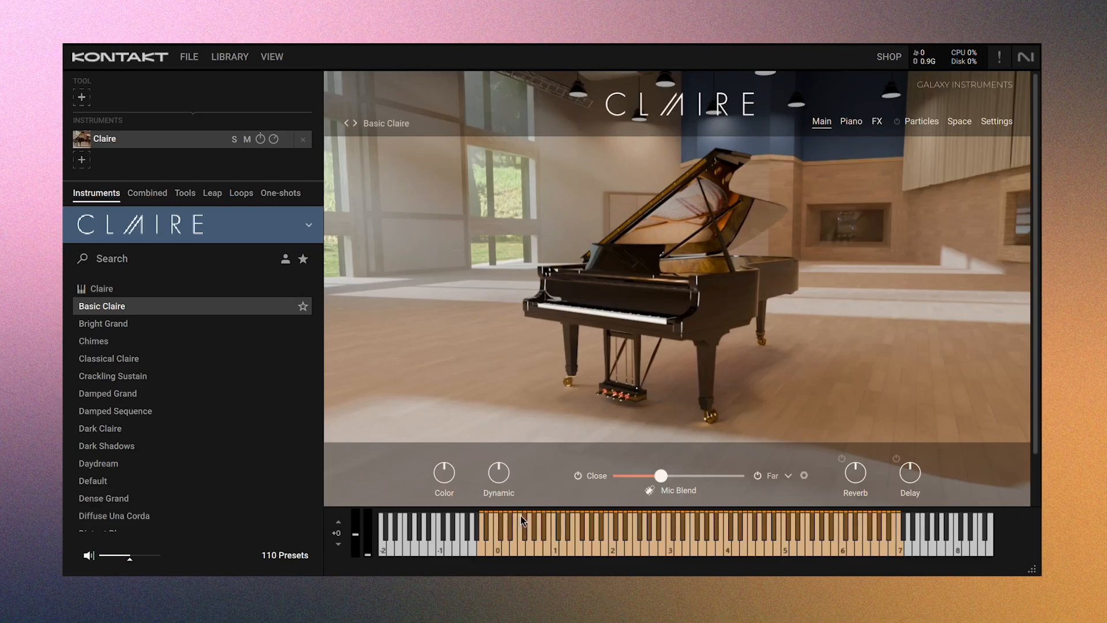
pyautogui.moveTo(618, 379)
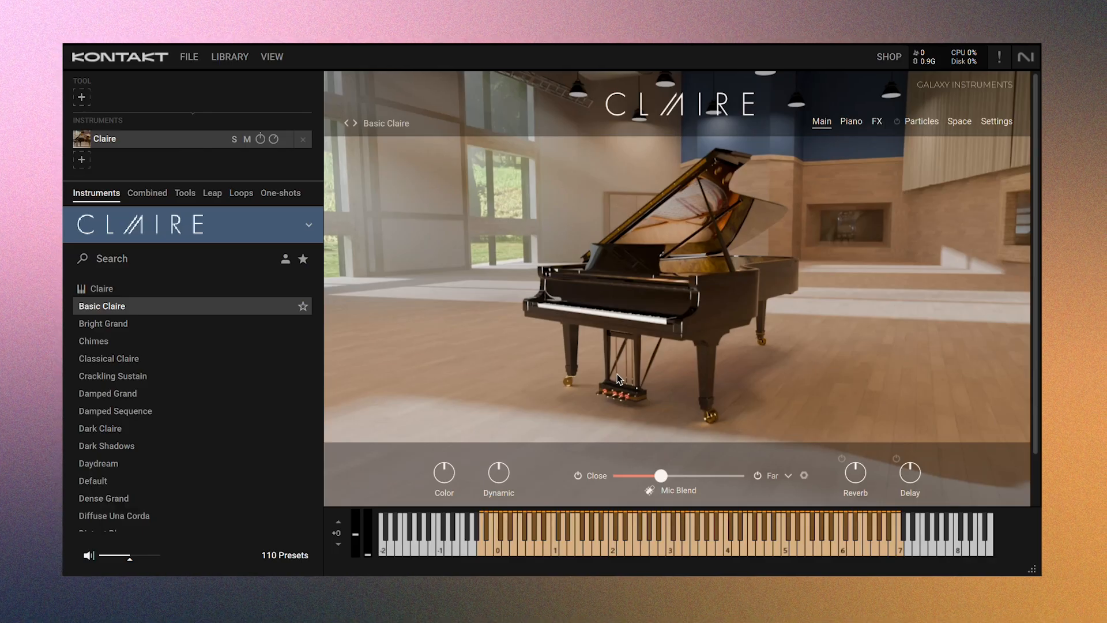
pyautogui.moveTo(657, 548)
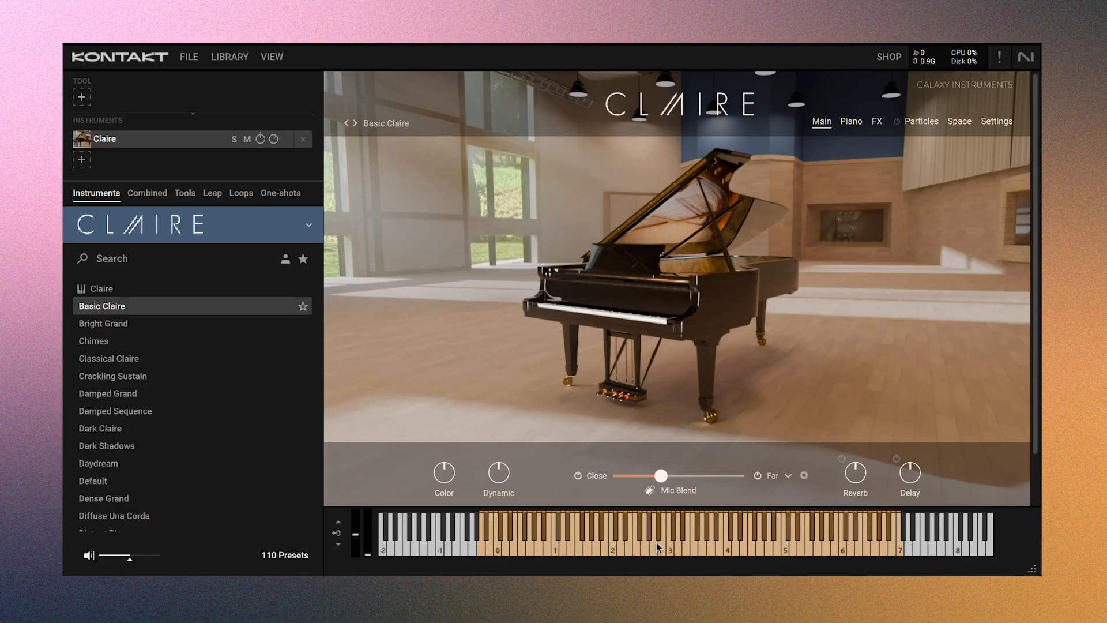
pyautogui.moveTo(807, 456)
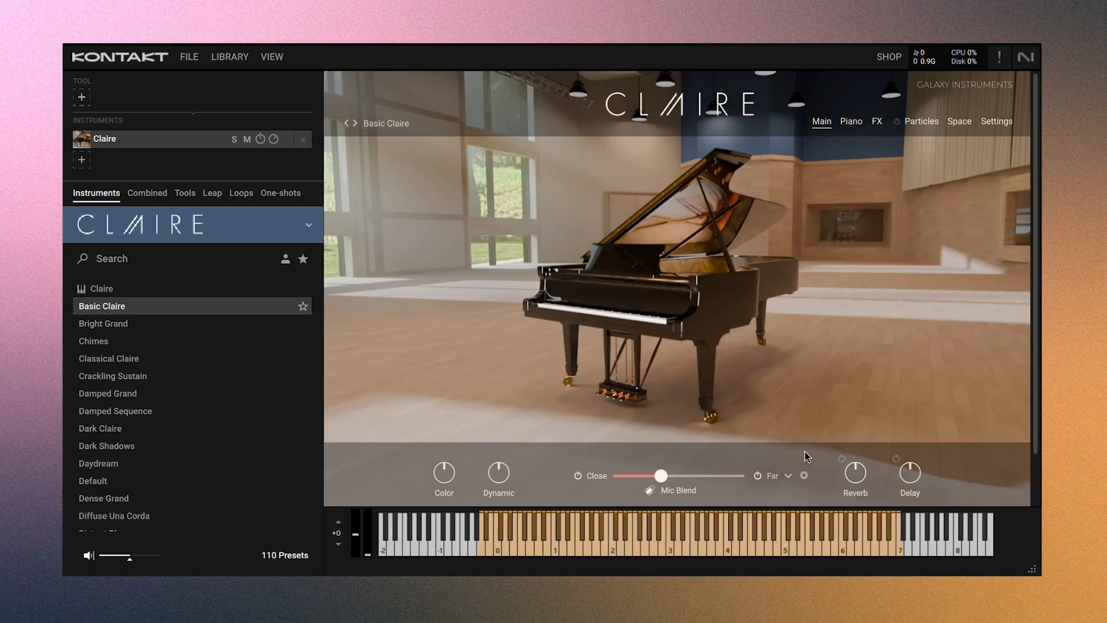
pyautogui.moveTo(195, 65)
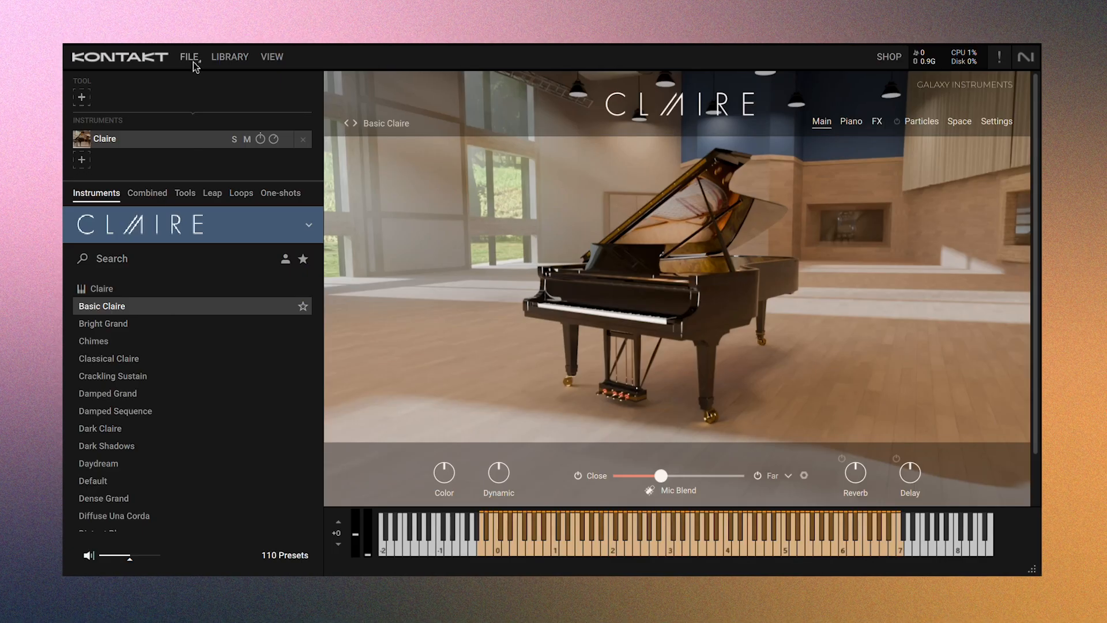
# Purge all samples from the Claire piano instance to free memory
pyautogui.click(189, 56)
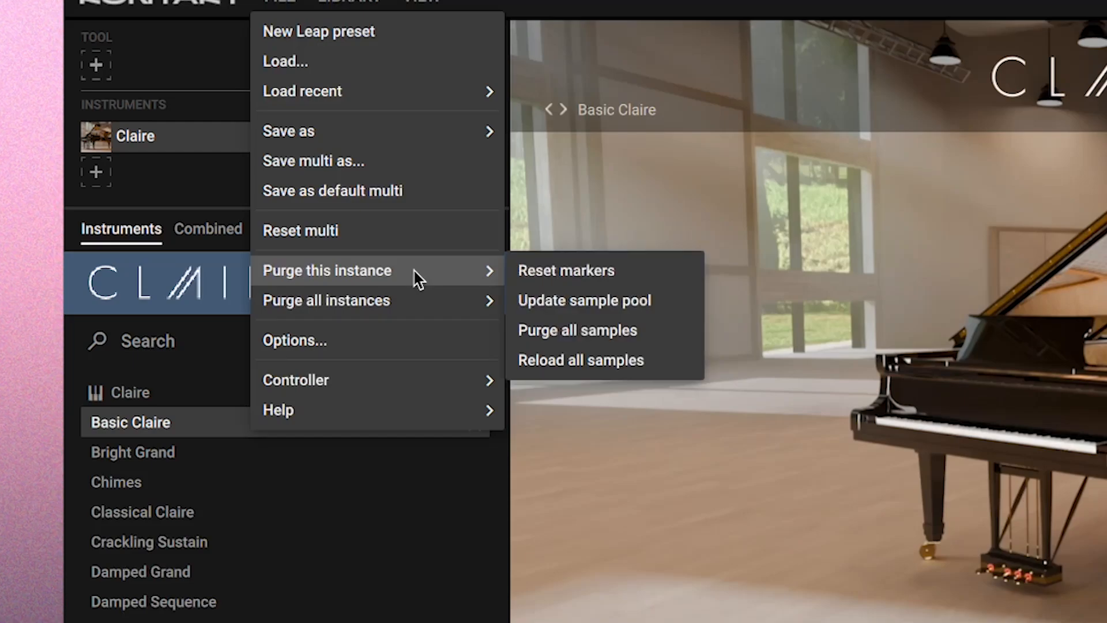
pyautogui.click(418, 279)
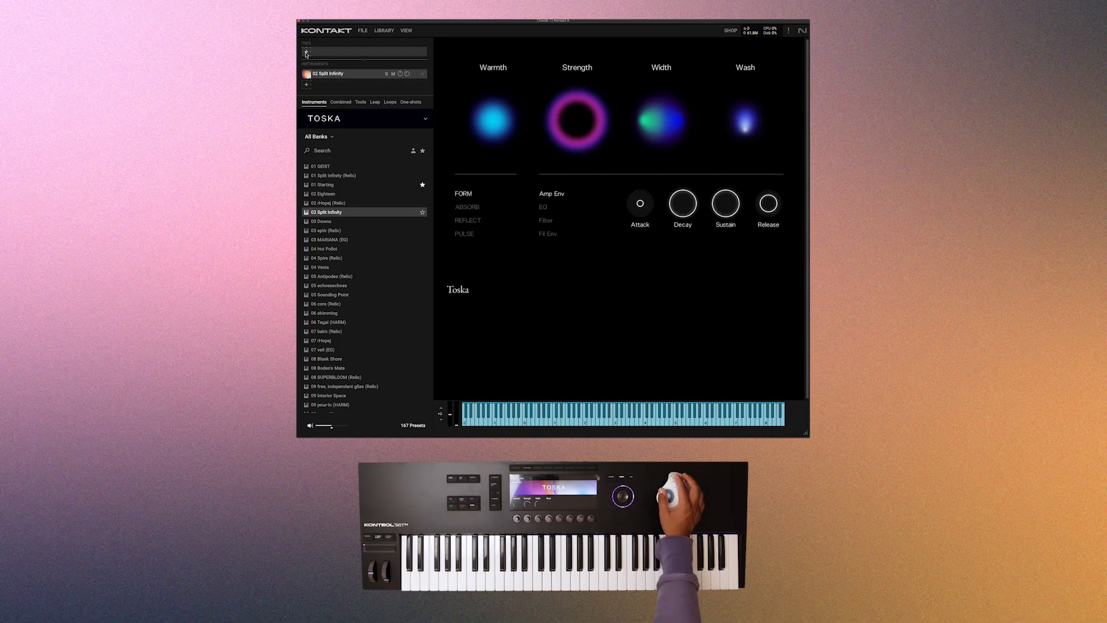
# Load the Tecono preset from the Chords Tool presets under Tools
pyautogui.click(361, 101)
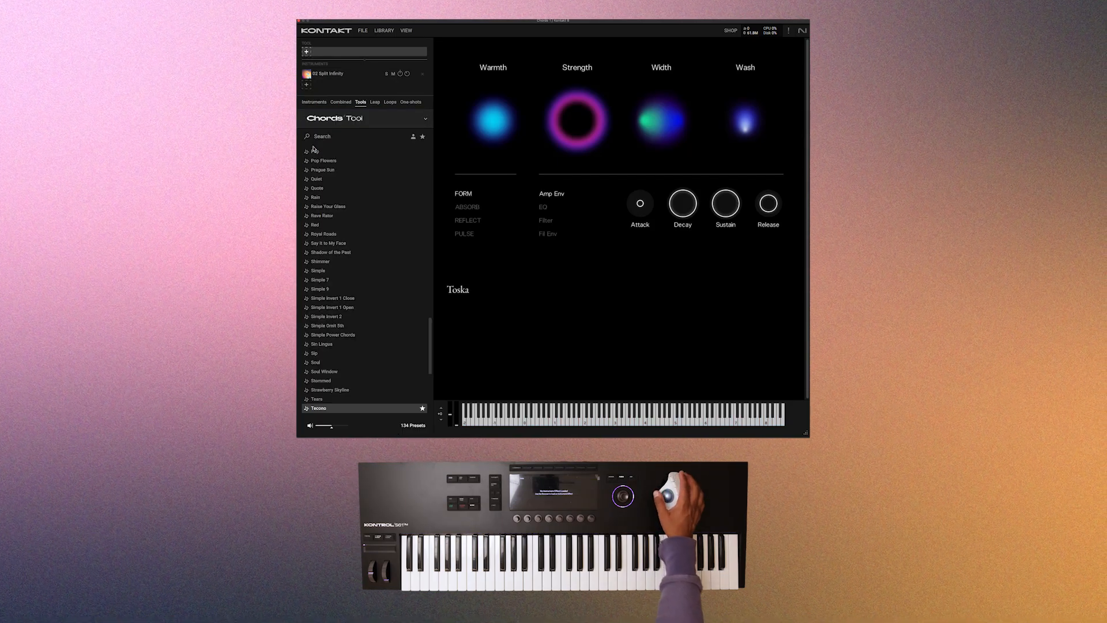
pyautogui.scroll(3)
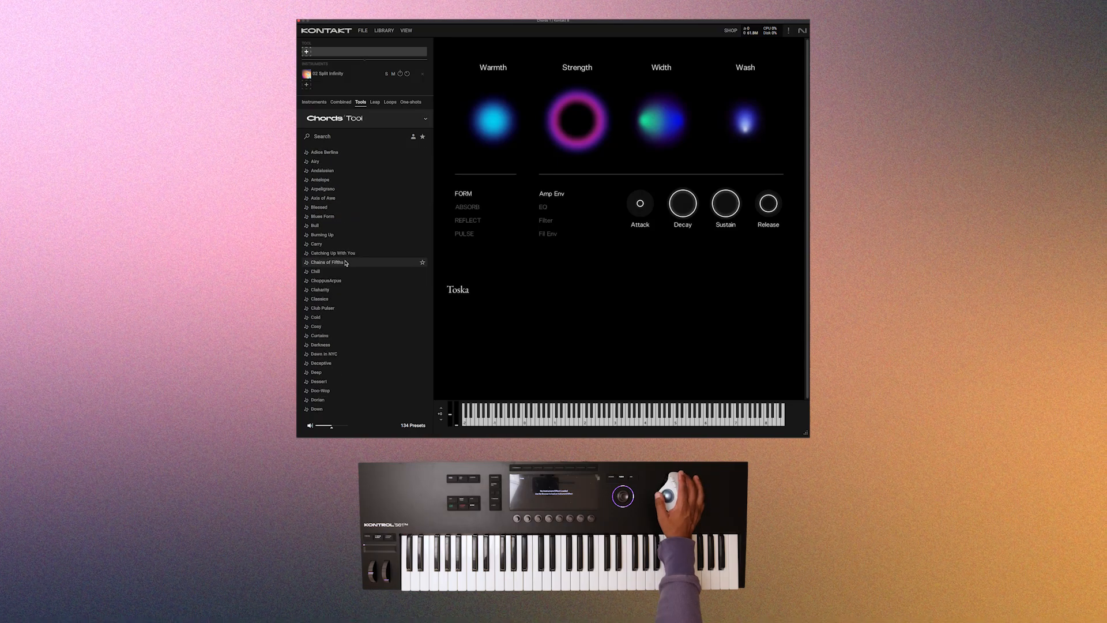
pyautogui.scroll(-3)
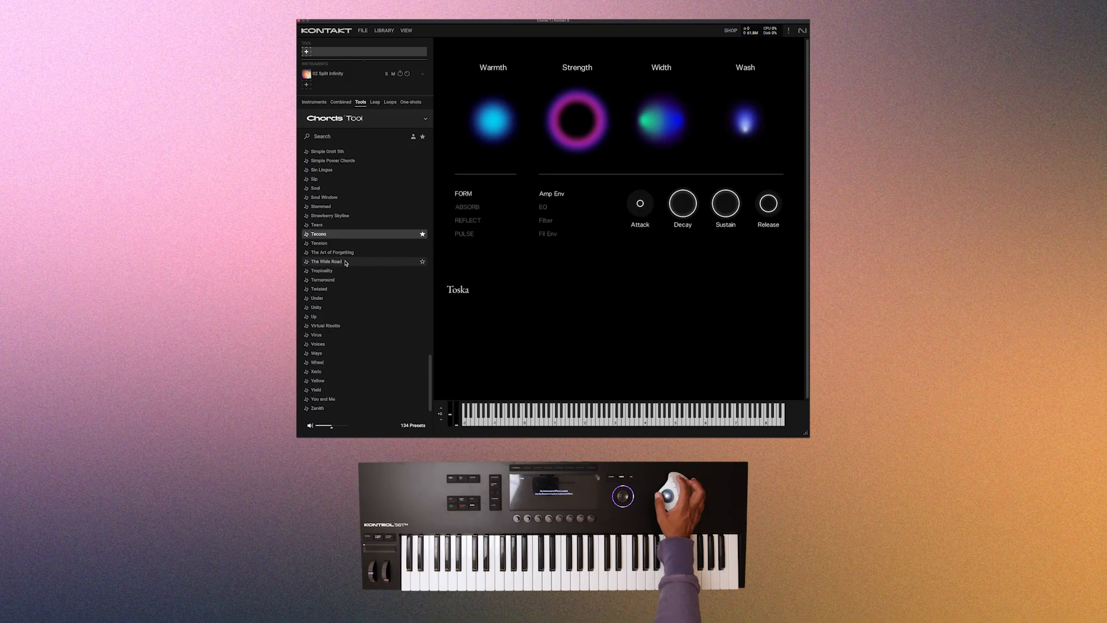
pyautogui.doubleClick(318, 234)
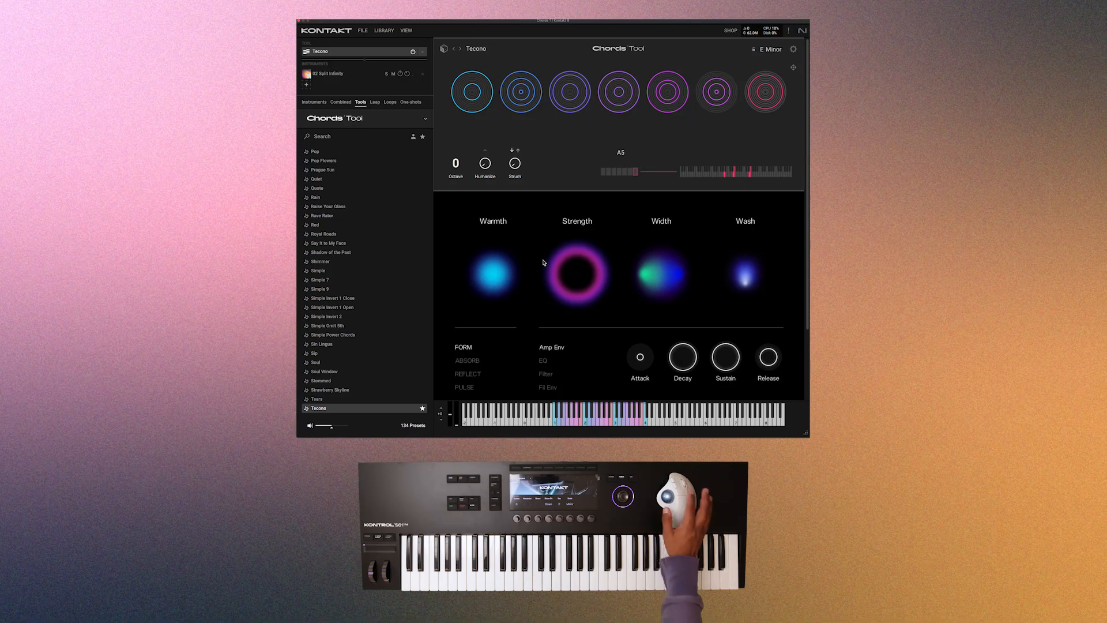
# Check the Chords Tool humanize options, then load Vessels' 01 Starting (Con) preset
pyautogui.click(471, 92)
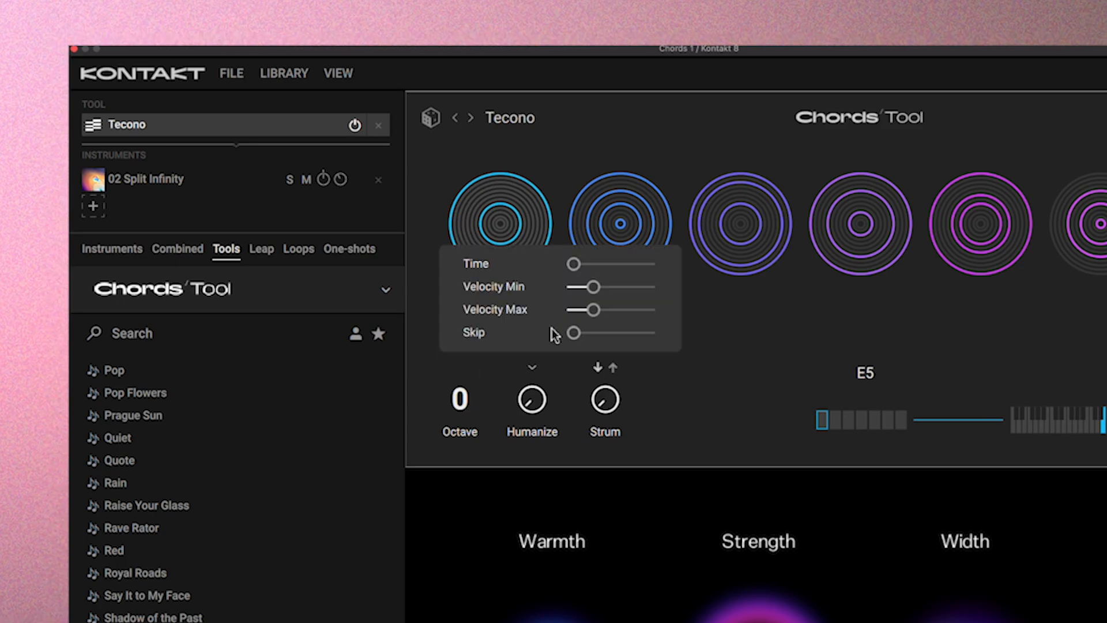
pyautogui.click(604, 400)
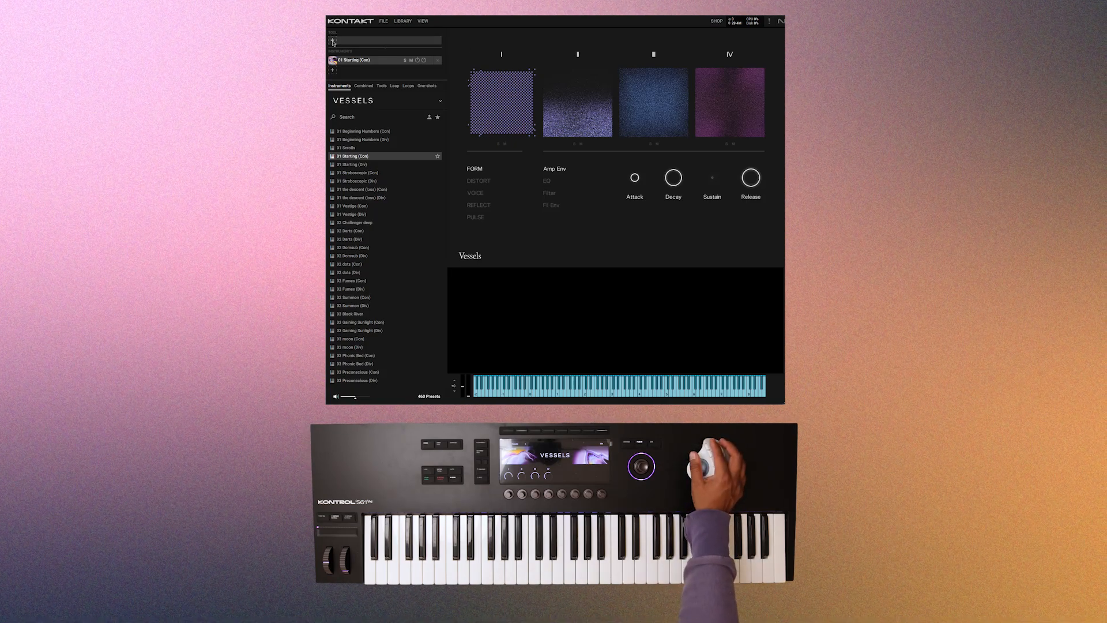
# Choose the Phrases tool from the songwriting tool selection to load Savior
pyautogui.click(381, 85)
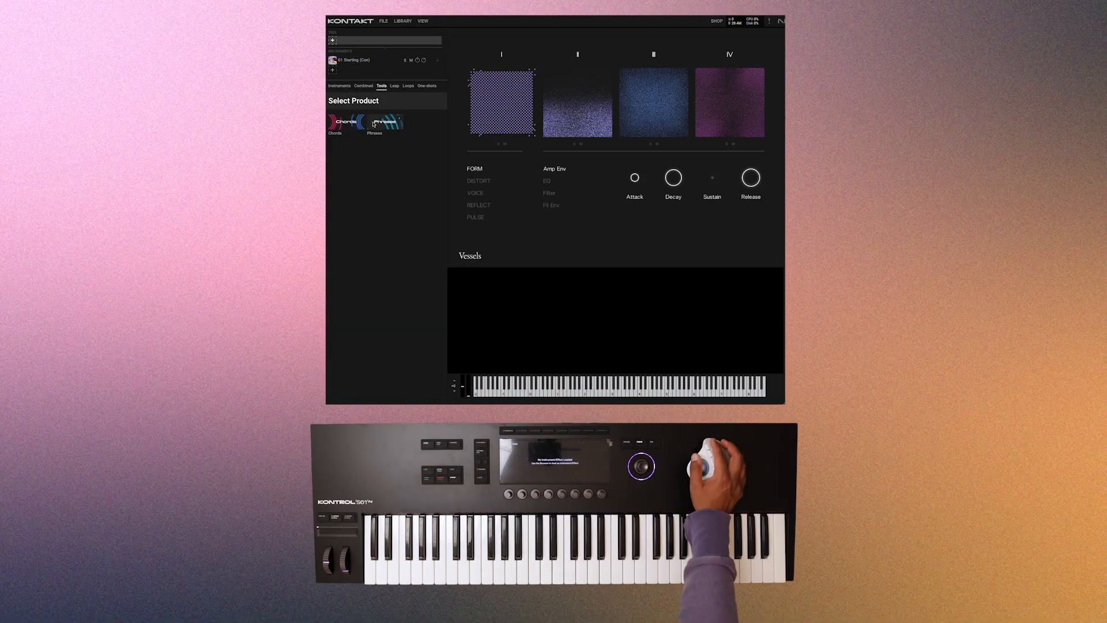
pyautogui.click(375, 124)
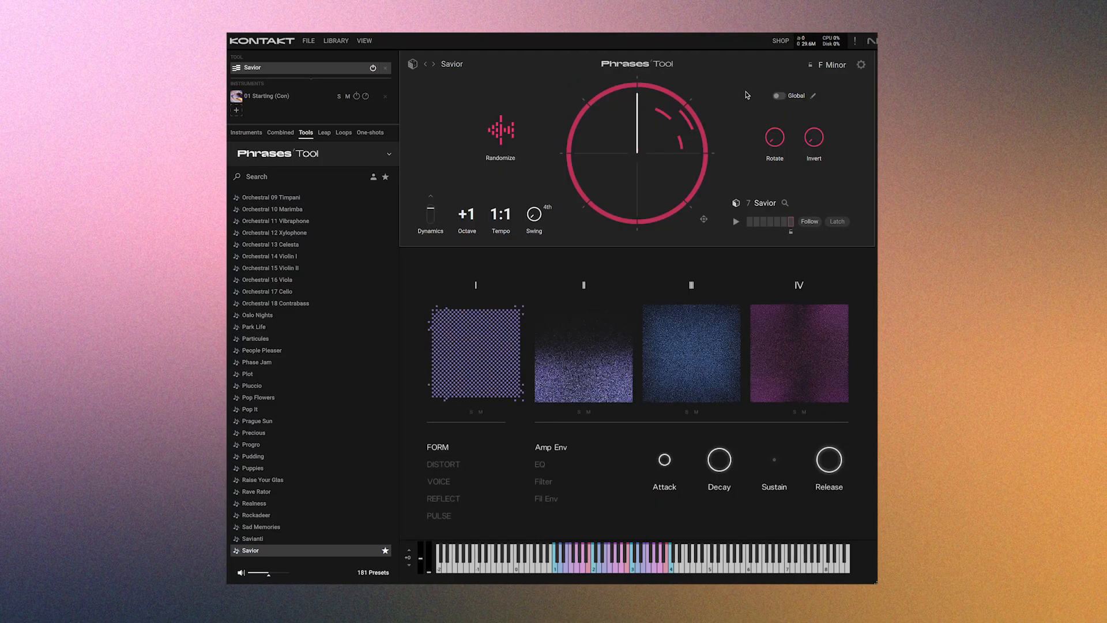
pyautogui.moveTo(532, 187)
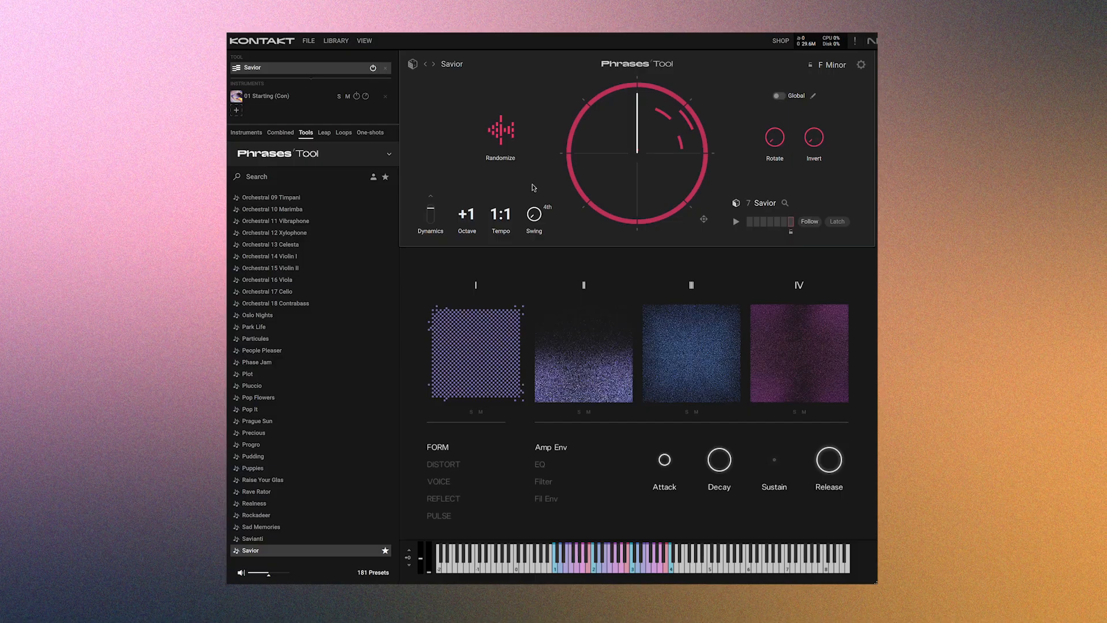
pyautogui.moveTo(620, 91)
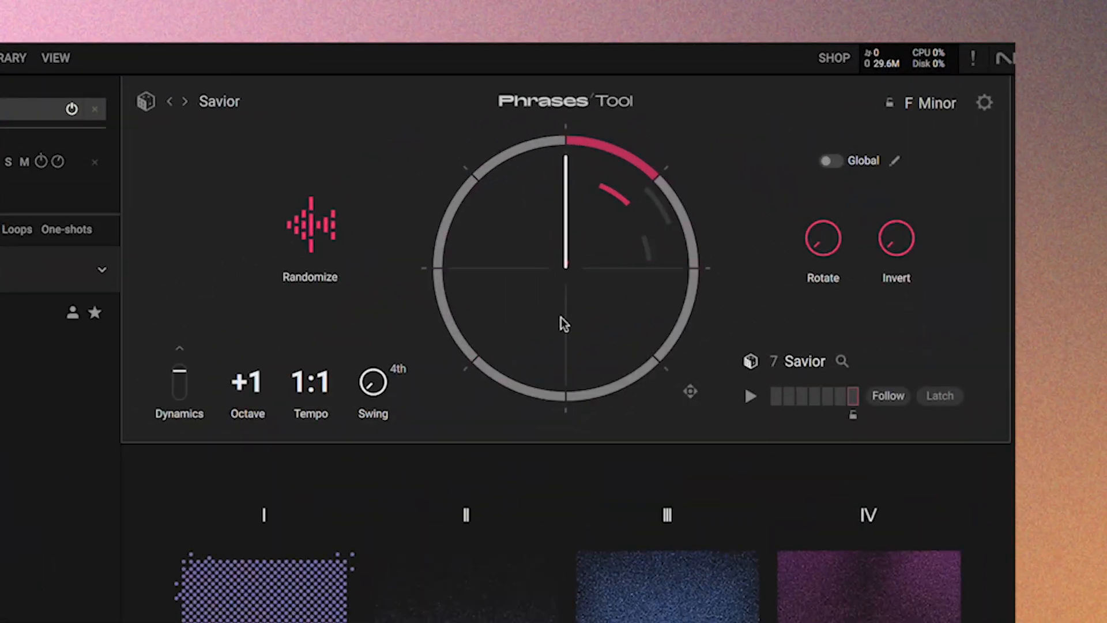
# Enable Global phrase settings and show Savior's Phrase Playback and Edit Tools
pyautogui.click(831, 160)
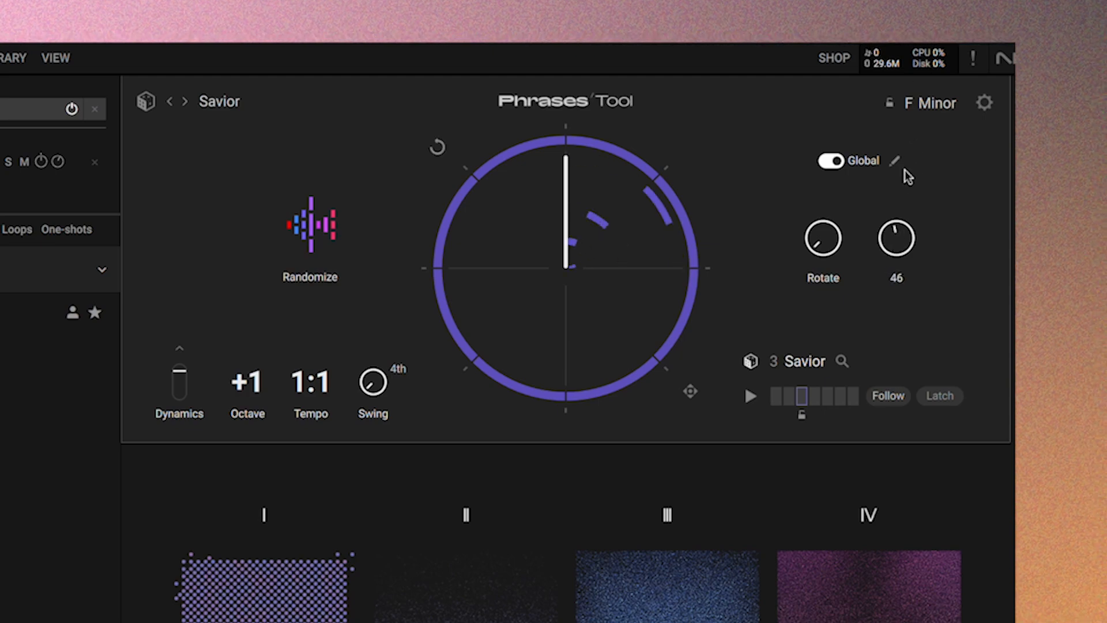
pyautogui.moveTo(795, 239)
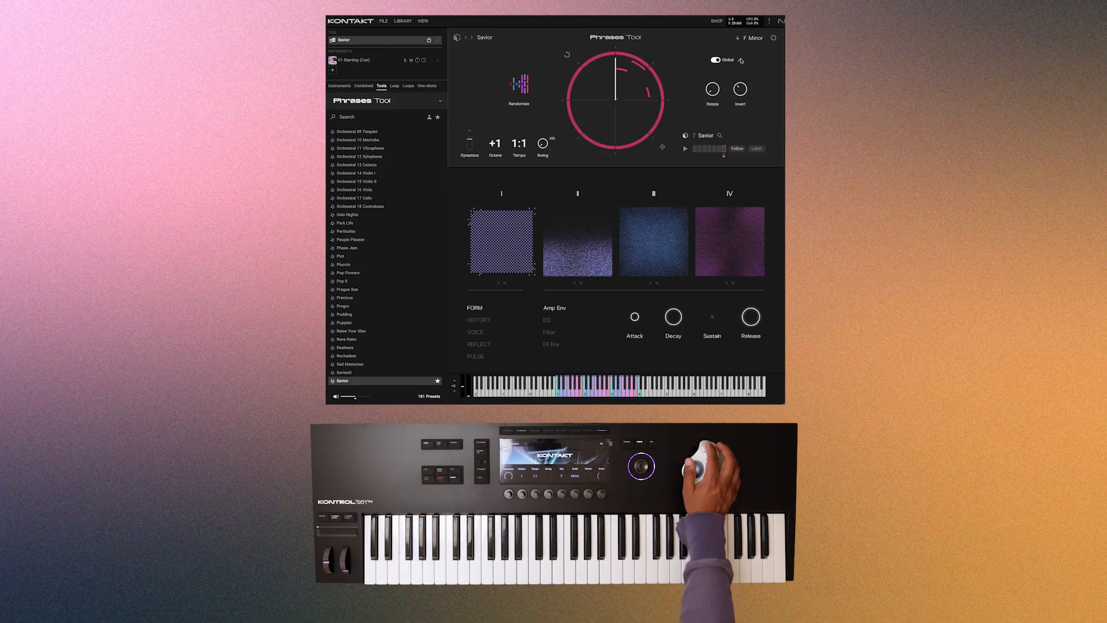
pyautogui.click(749, 59)
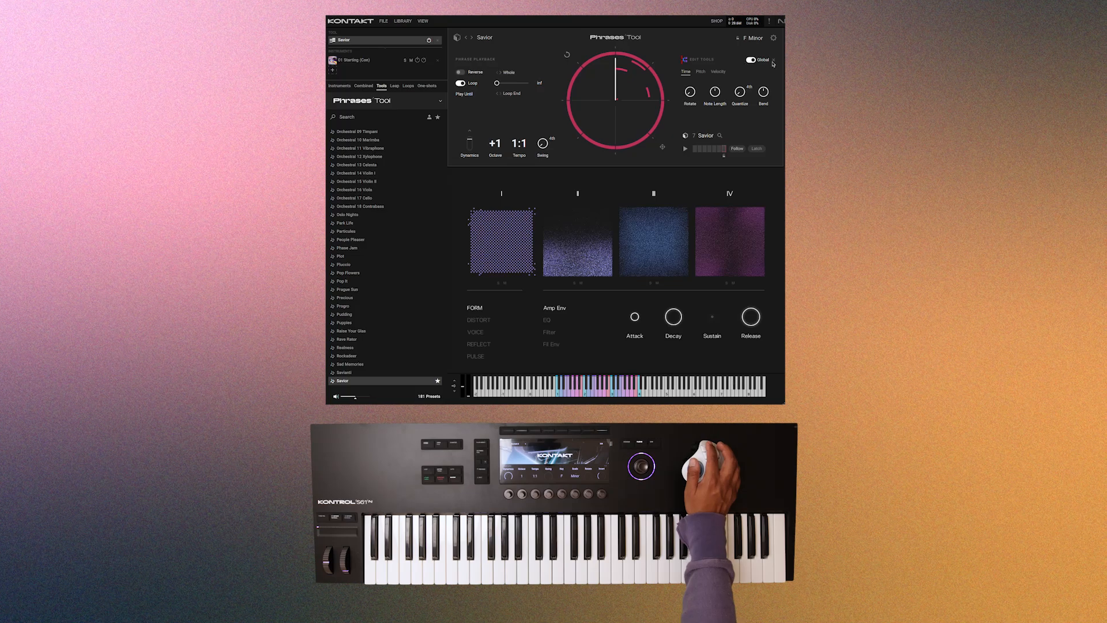